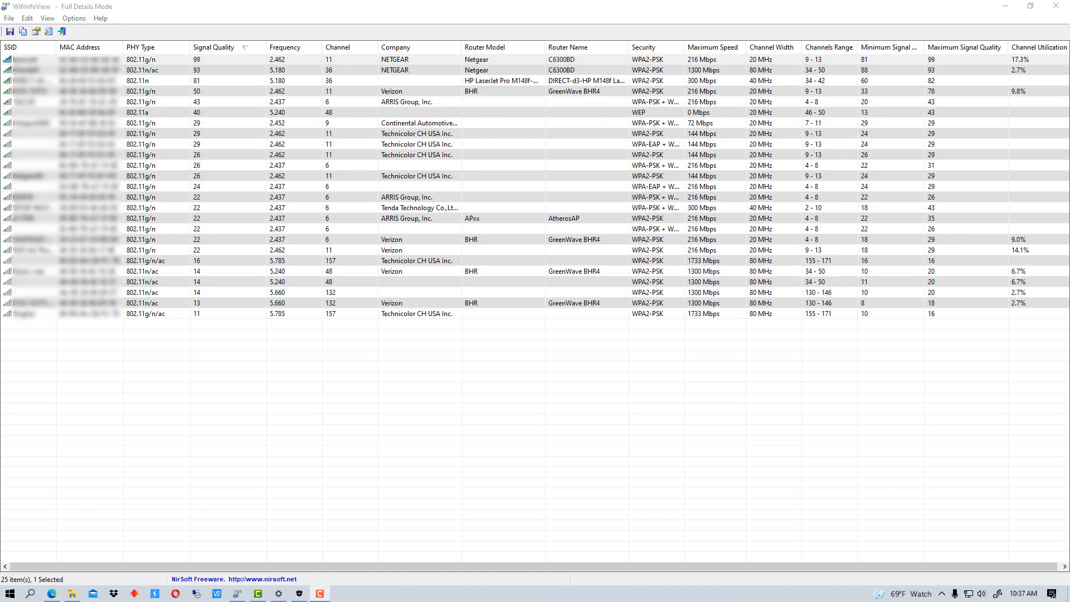
mouse_move(630, 178)
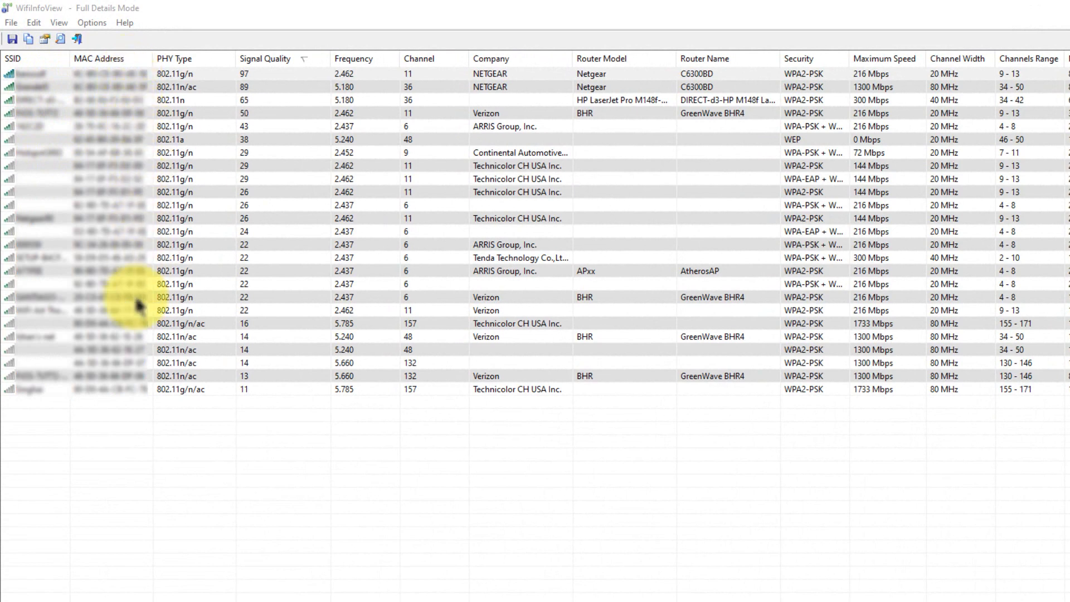
mouse_move(120, 232)
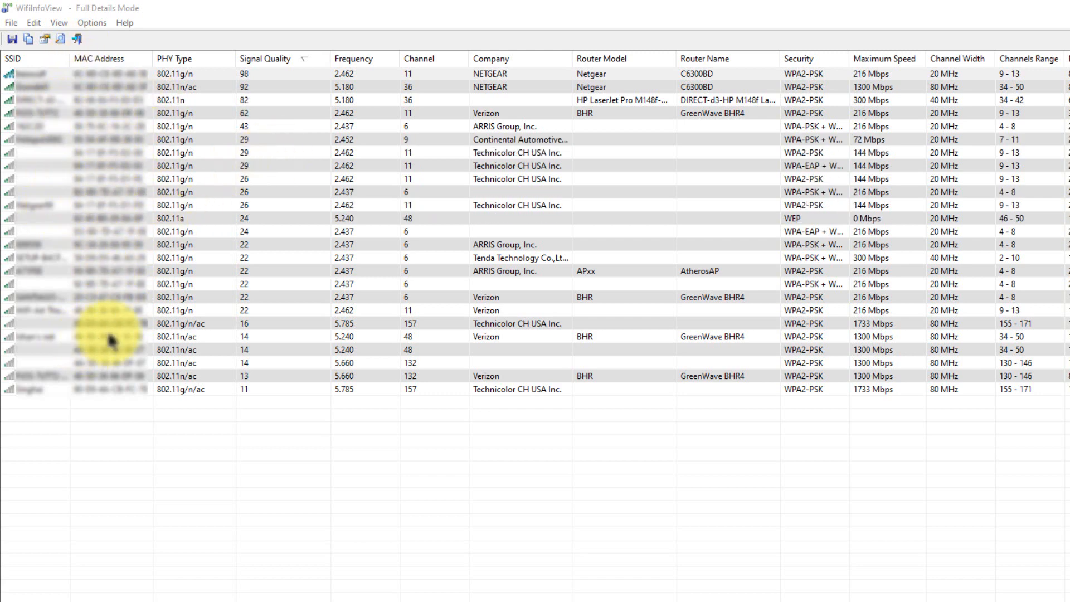
mouse_move(71, 102)
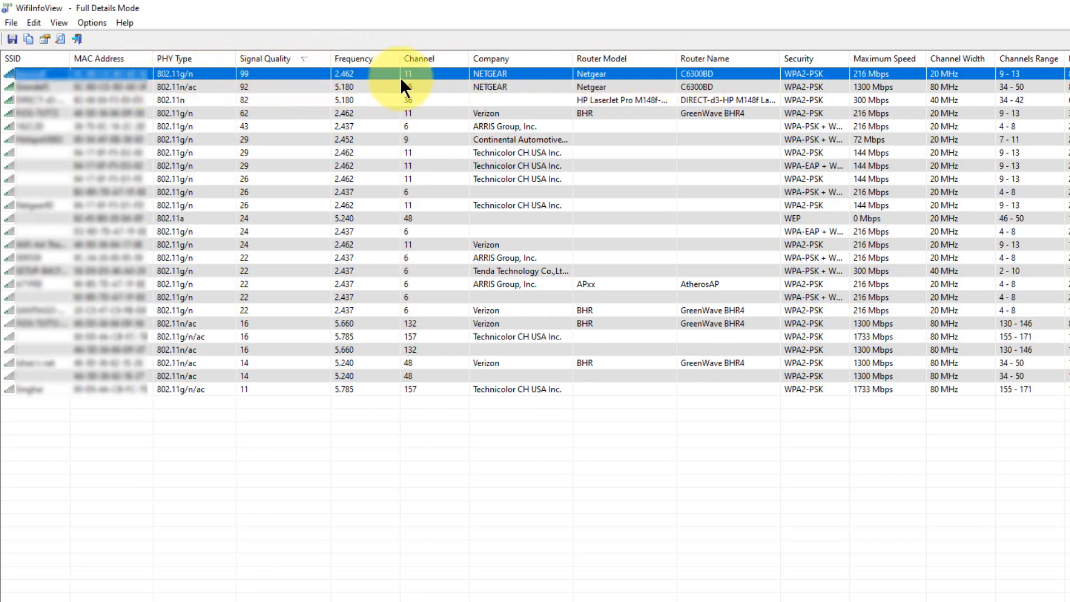
Browse the table display options and menus without changing the shown columns.
left_click(353, 57)
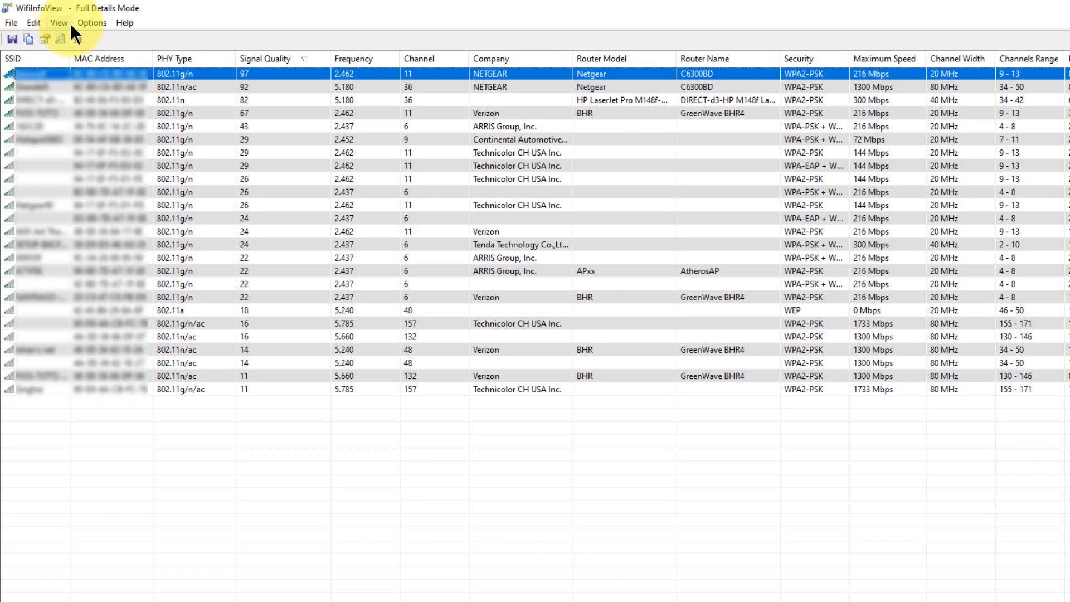
left_click(59, 22)
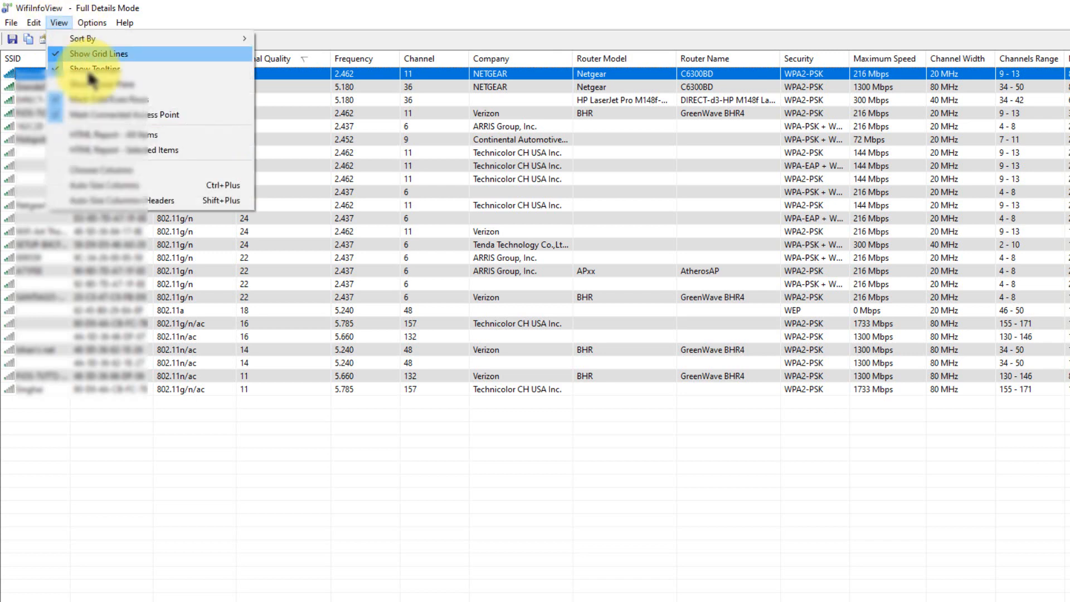
mouse_move(150, 169)
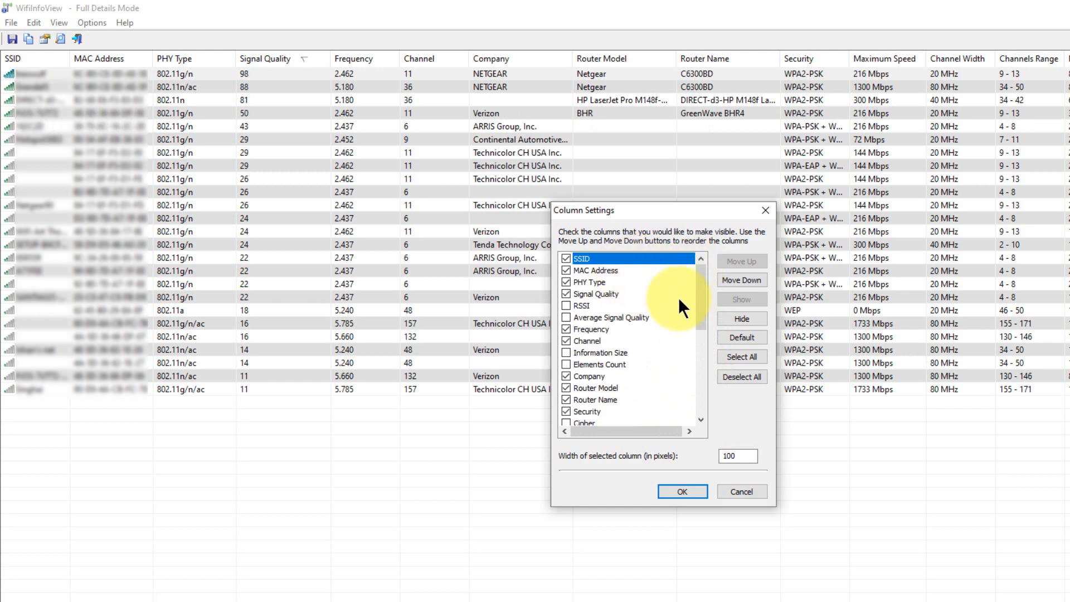
mouse_move(654, 290)
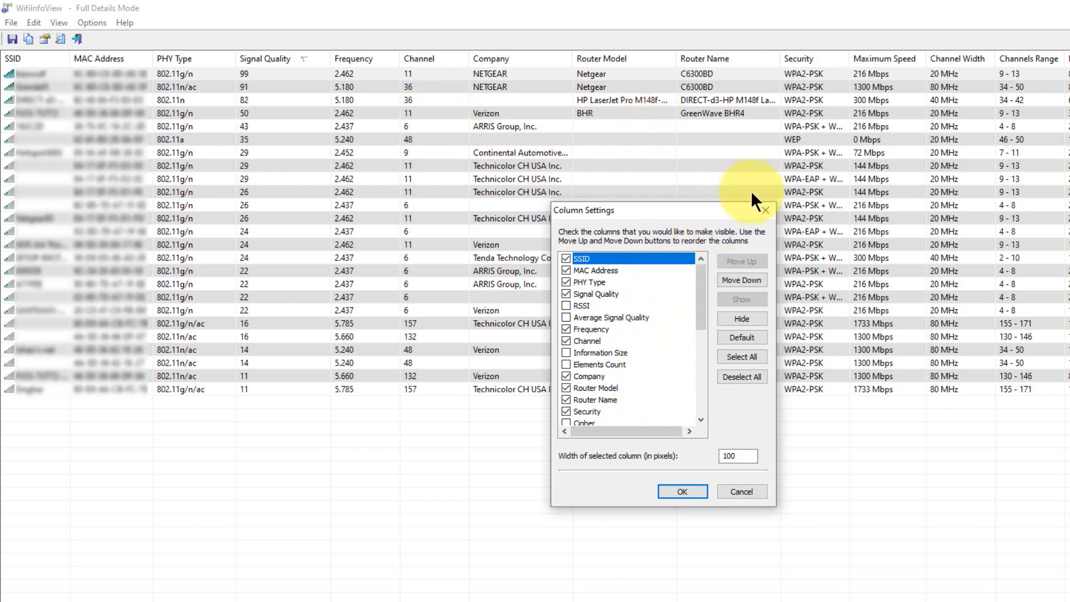
mouse_move(314, 129)
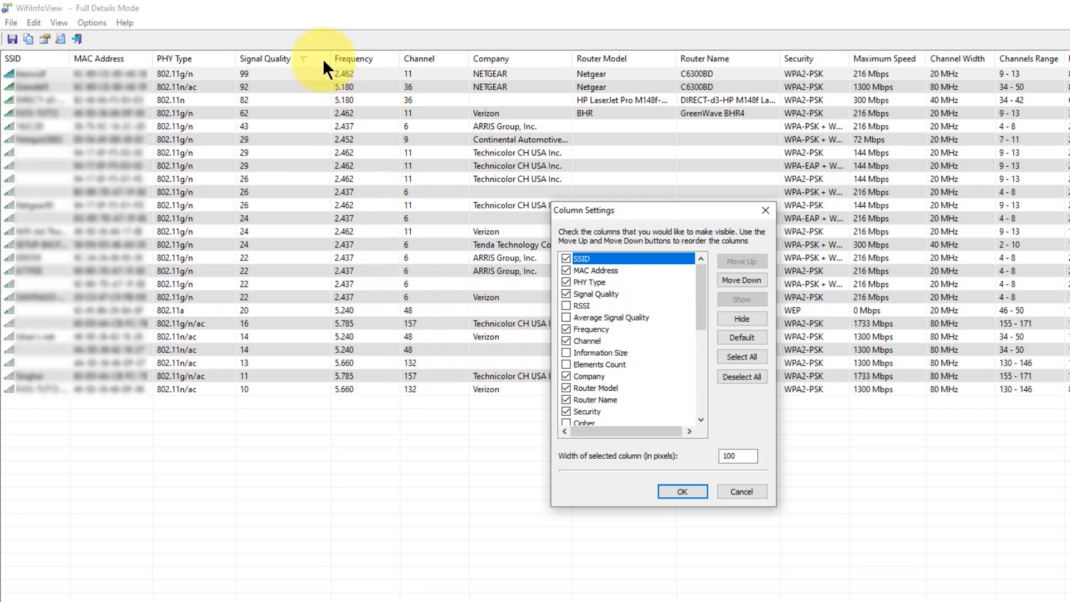
mouse_move(673, 170)
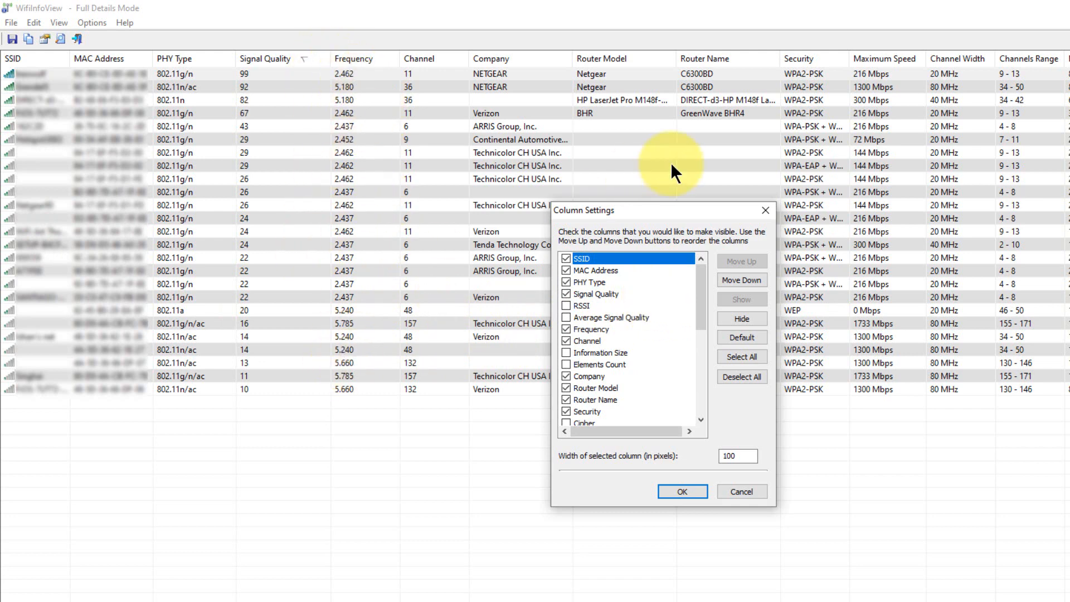
mouse_move(743, 242)
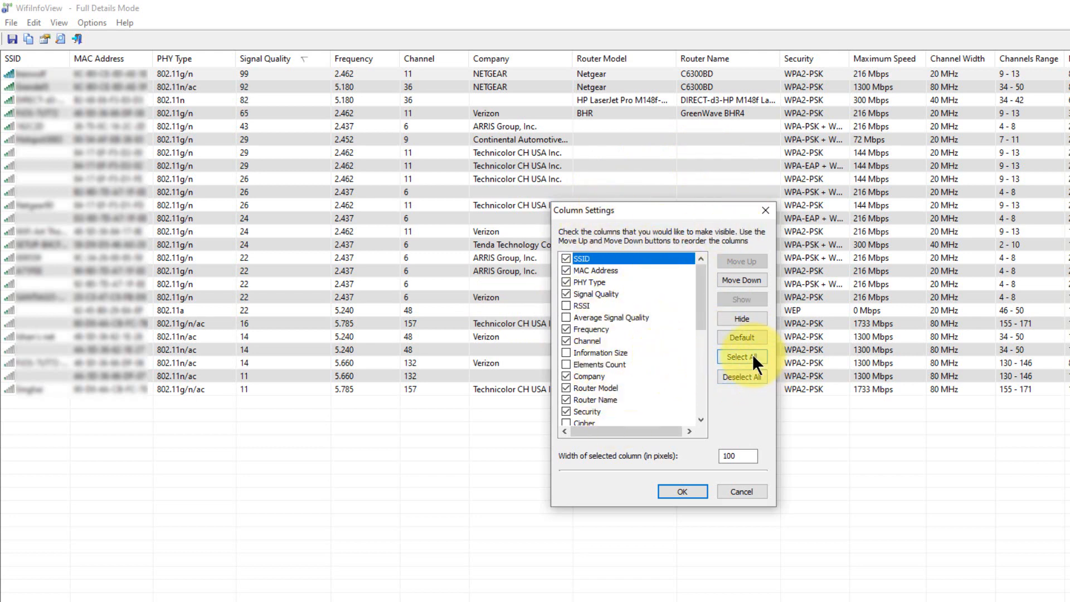
mouse_move(688, 367)
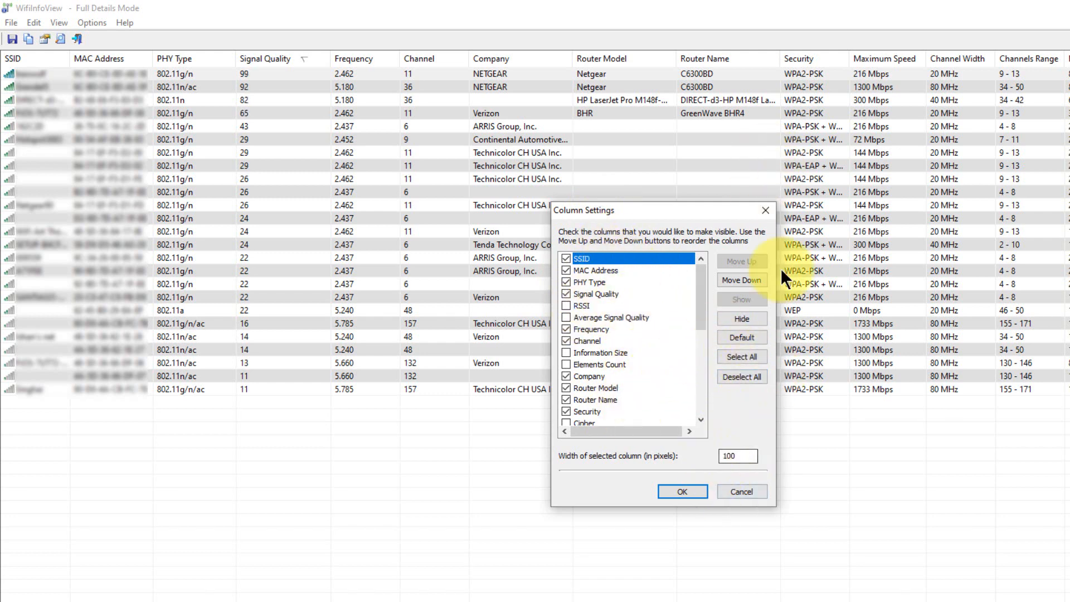
left_click(681, 492)
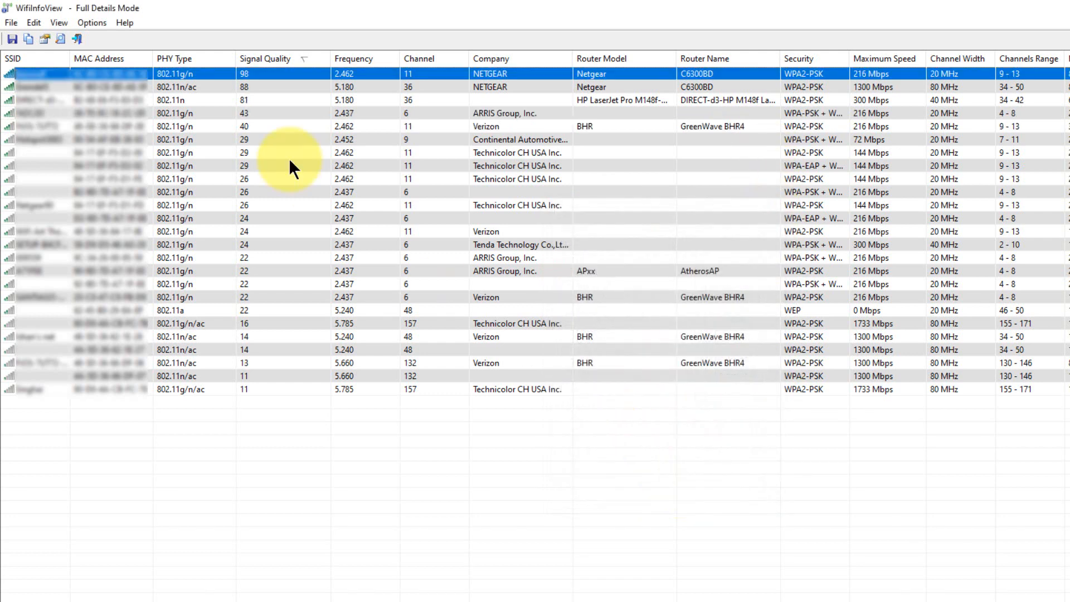
left_click(59, 22)
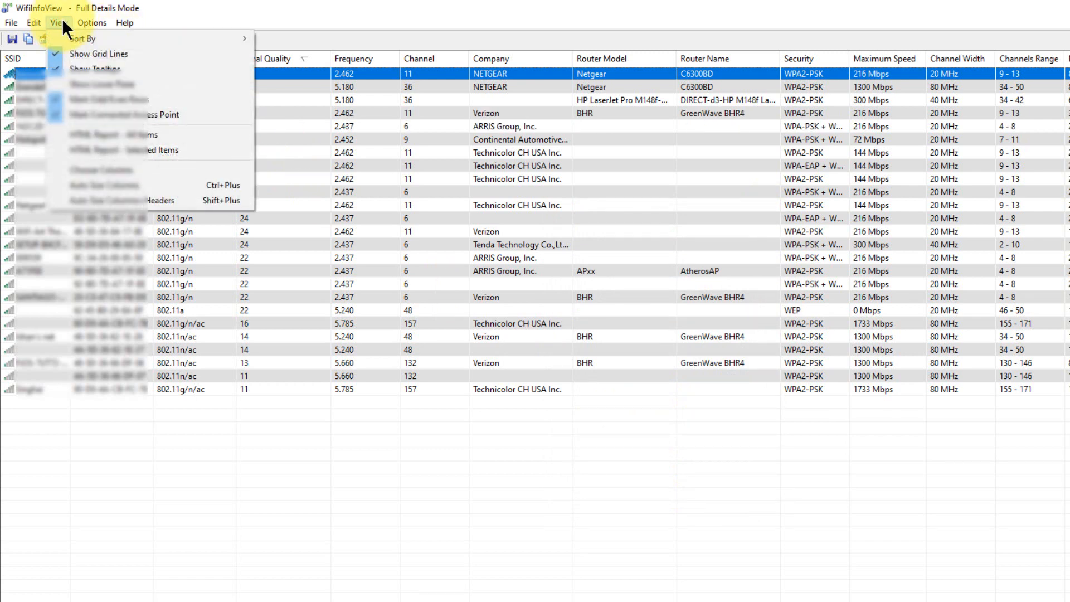
mouse_move(144, 135)
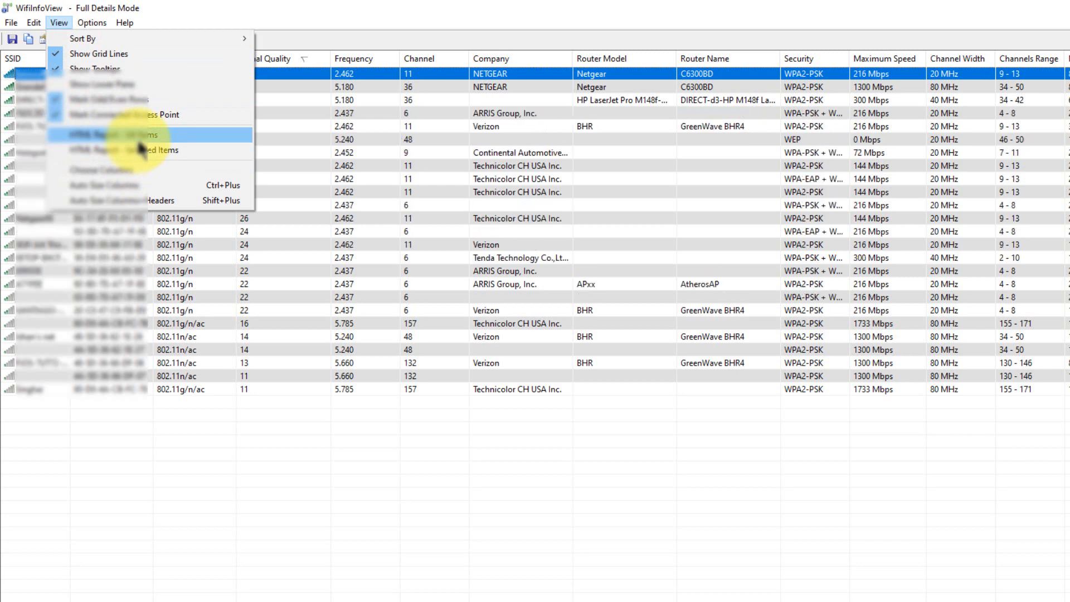
left_click(11, 22)
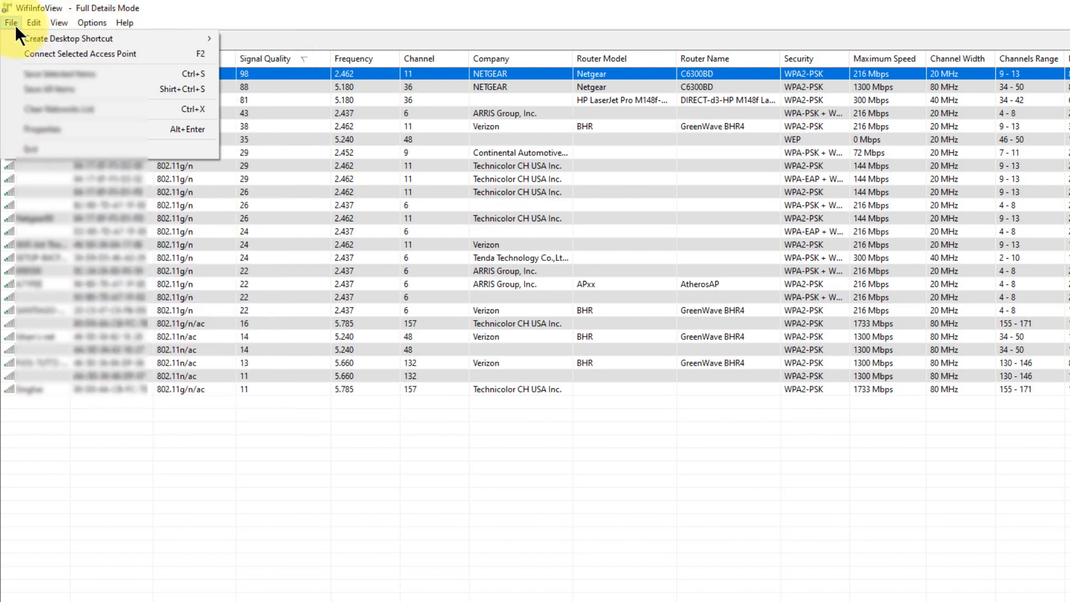
left_click(93, 22)
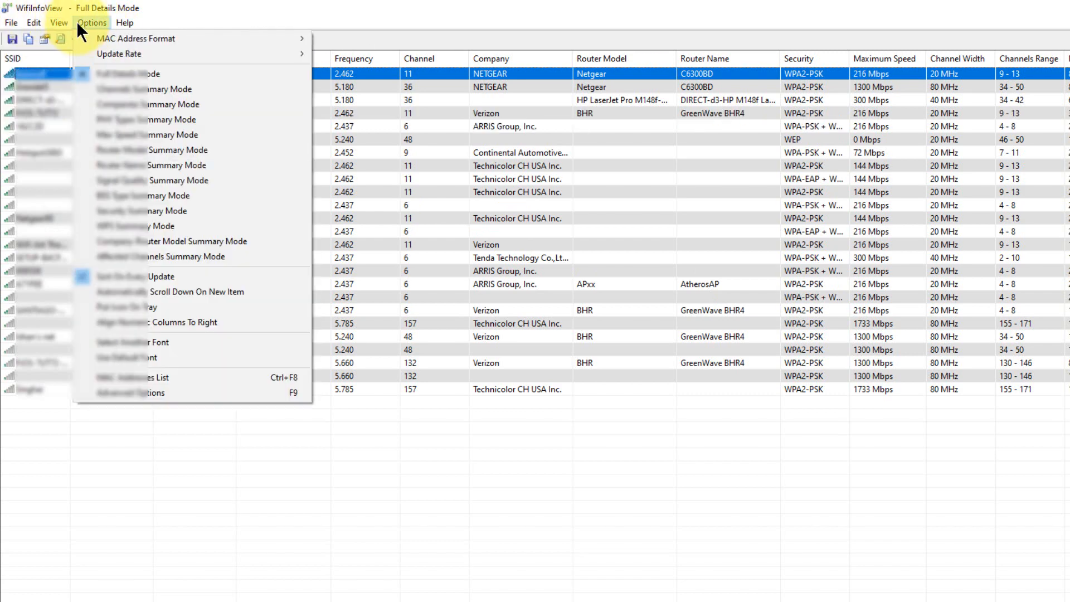
mouse_move(143, 119)
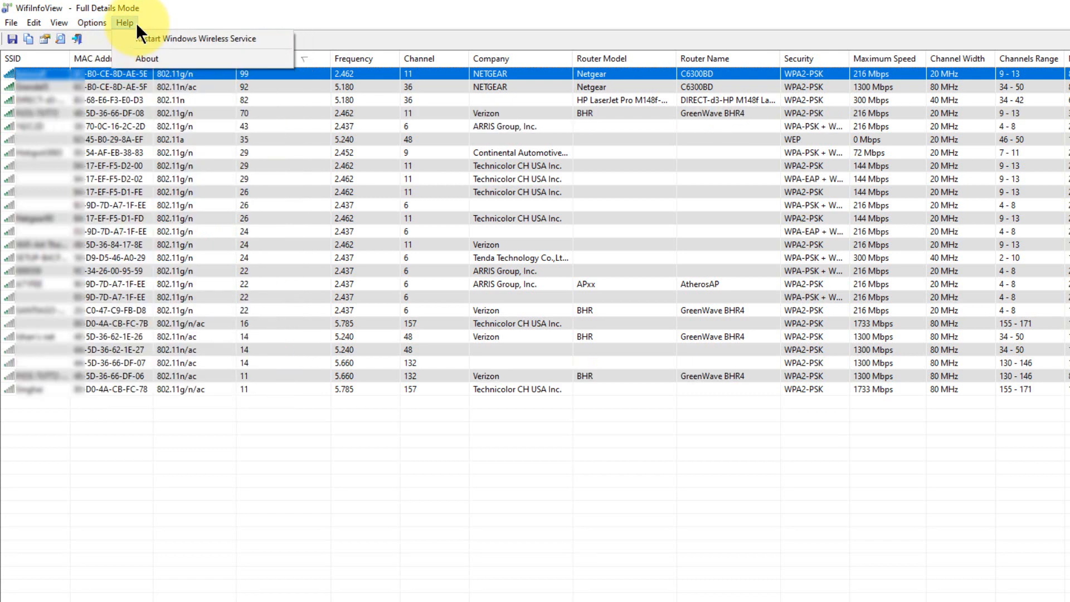
left_click(91, 22)
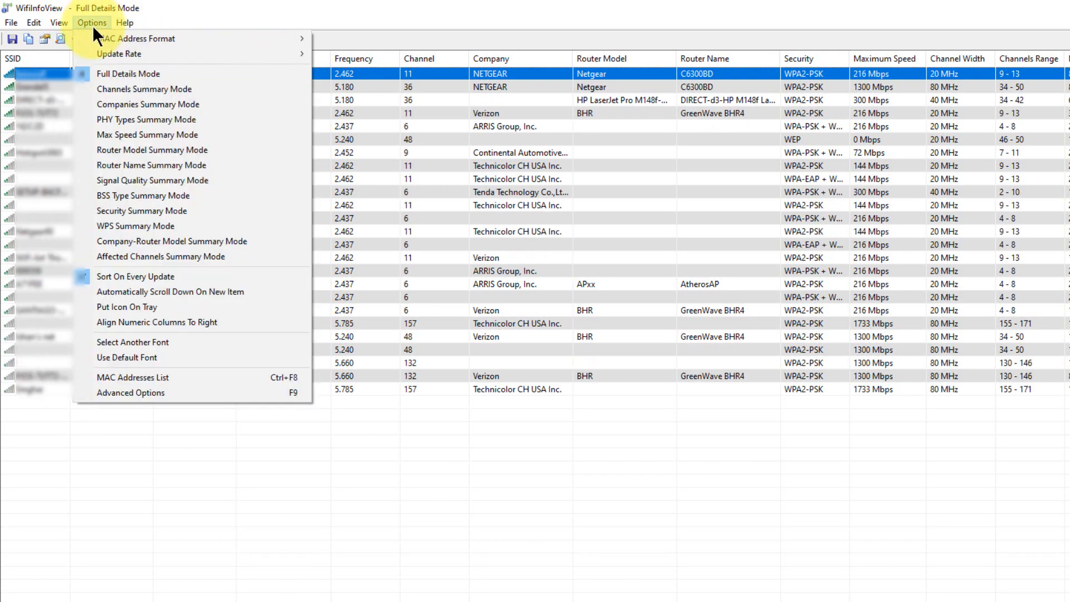
mouse_move(130, 74)
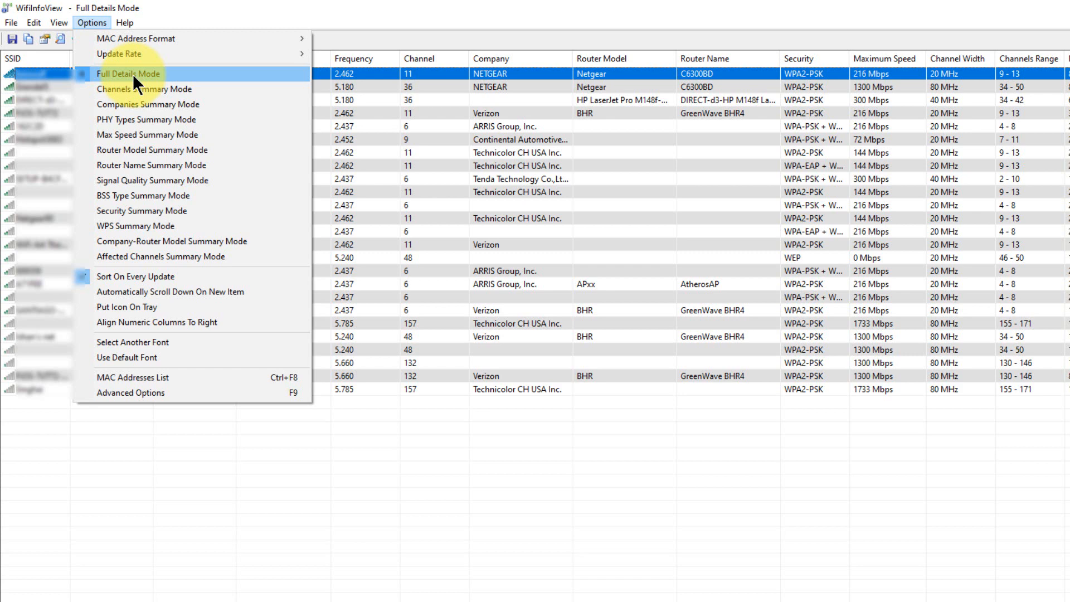
mouse_move(152, 135)
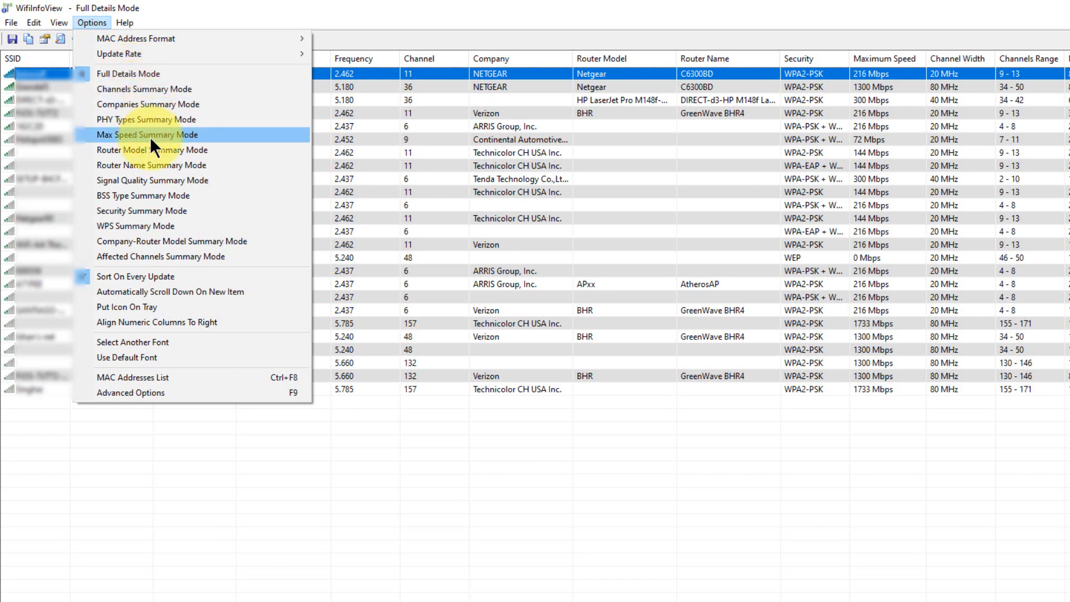
mouse_move(189, 230)
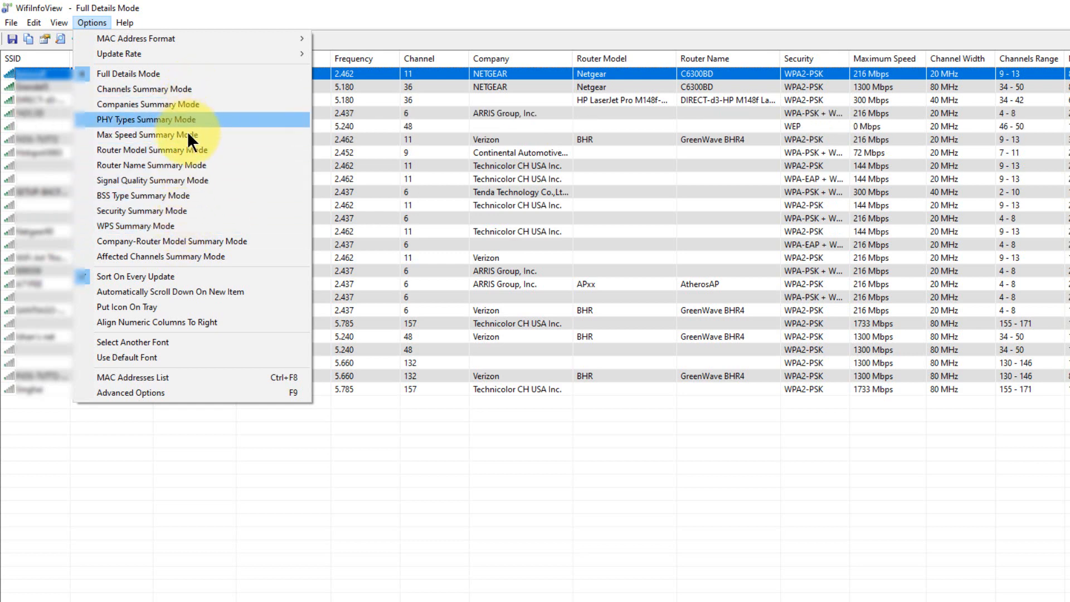
mouse_move(215, 169)
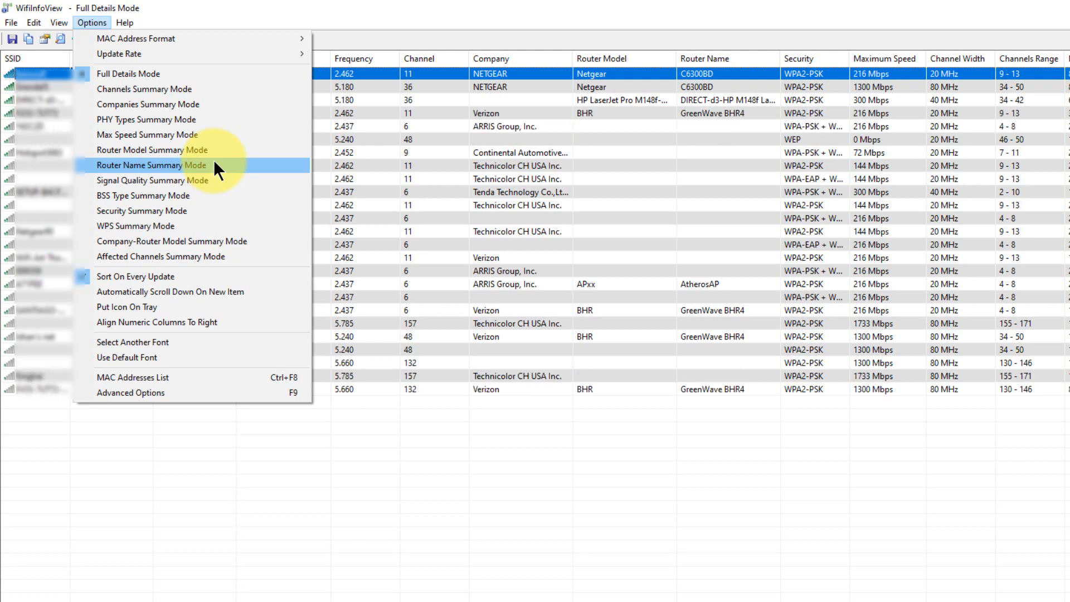
mouse_move(367, 34)
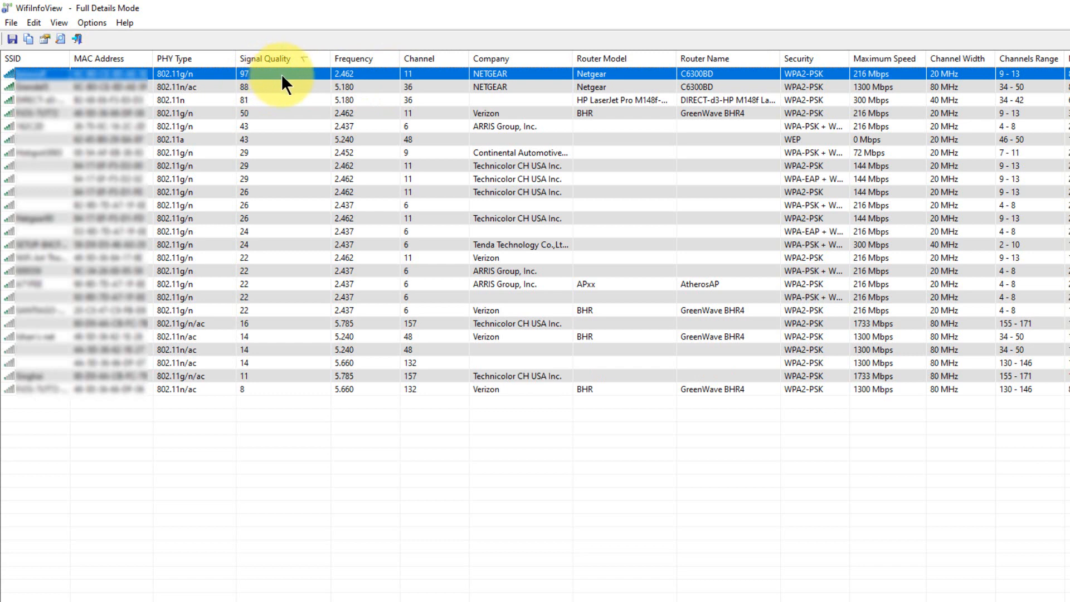
mouse_move(369, 75)
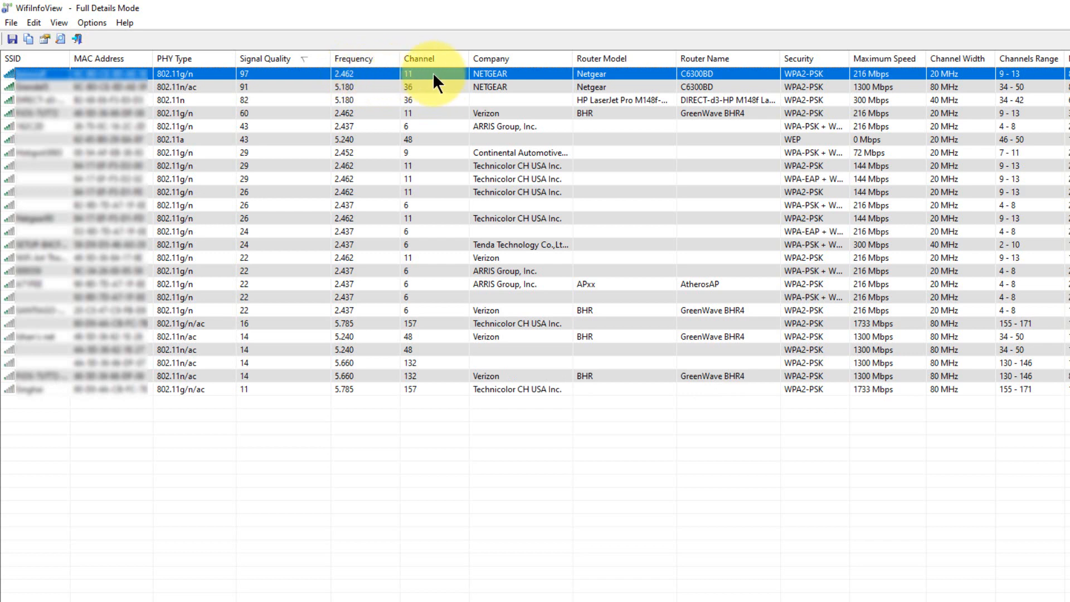
mouse_move(608, 81)
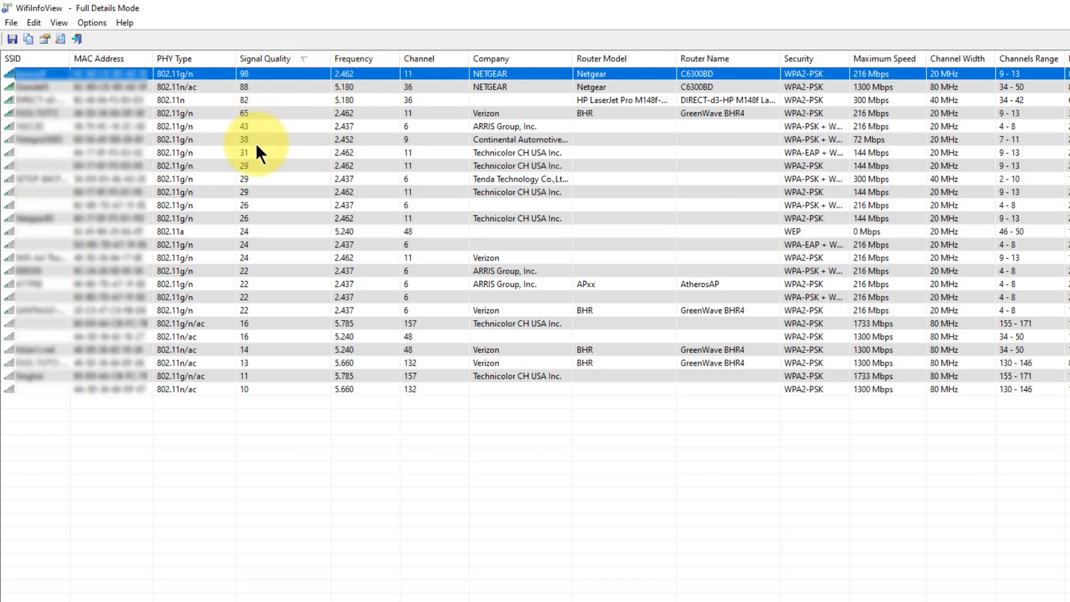
mouse_move(249, 399)
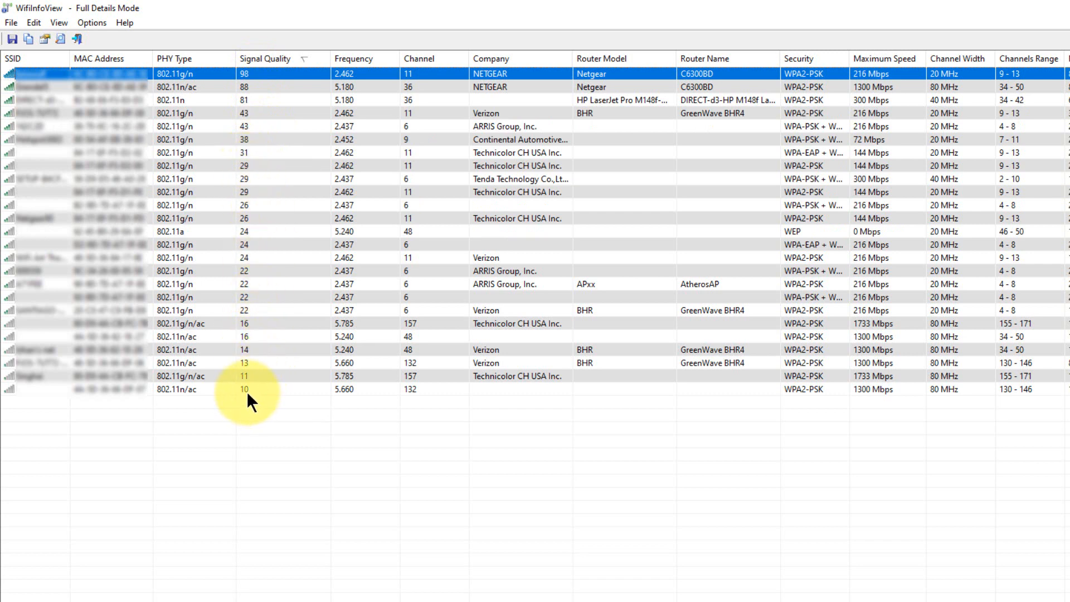
Inspect the Verizon networks on channels 132 and 48, sort by channel, then by frequency highest first.
left_click(245, 349)
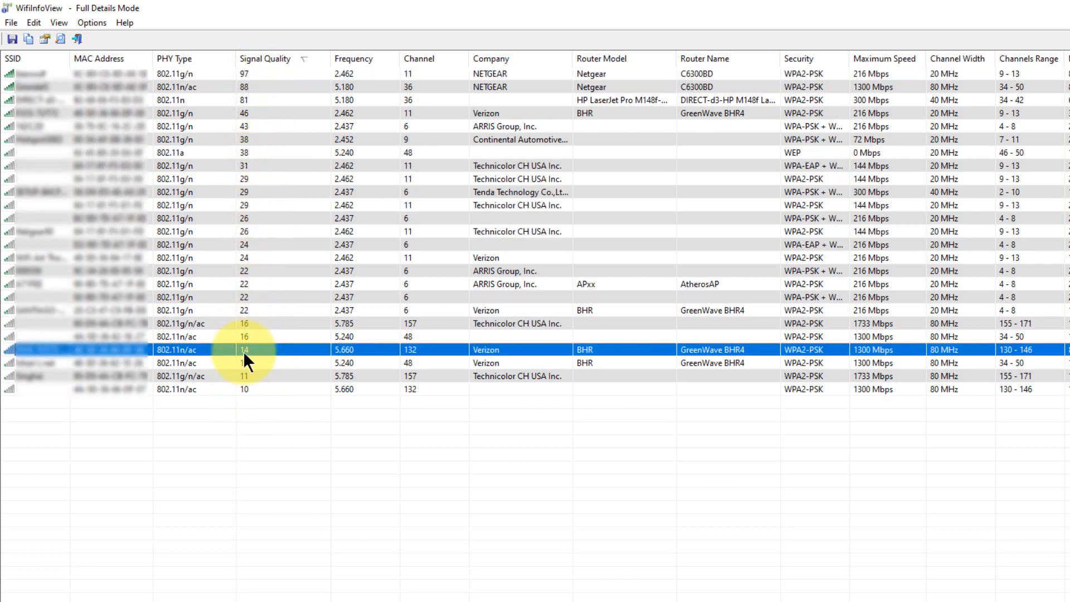
left_click(245, 73)
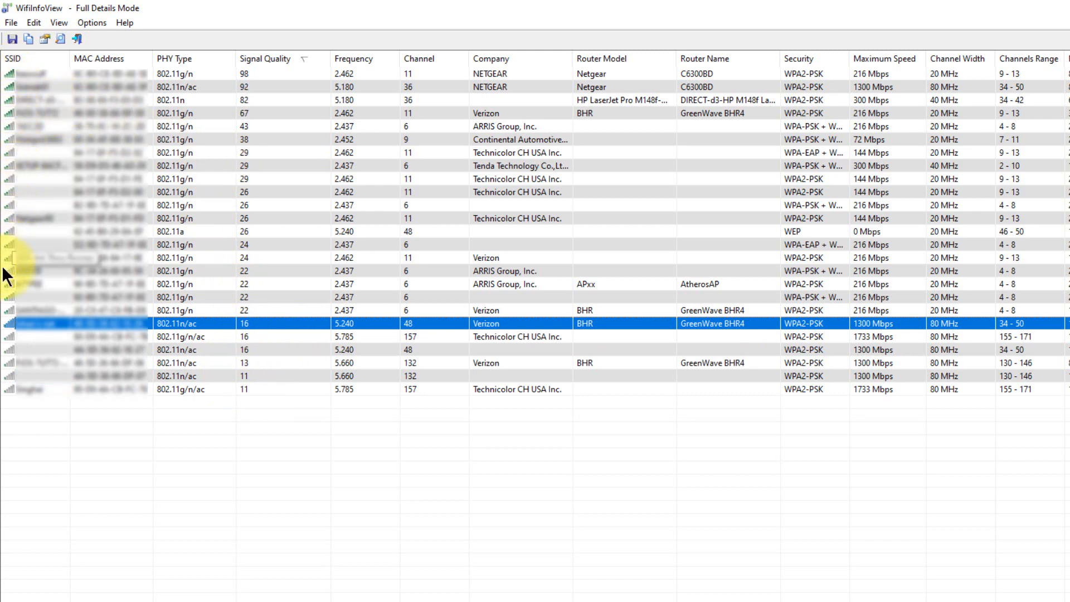
mouse_move(10, 161)
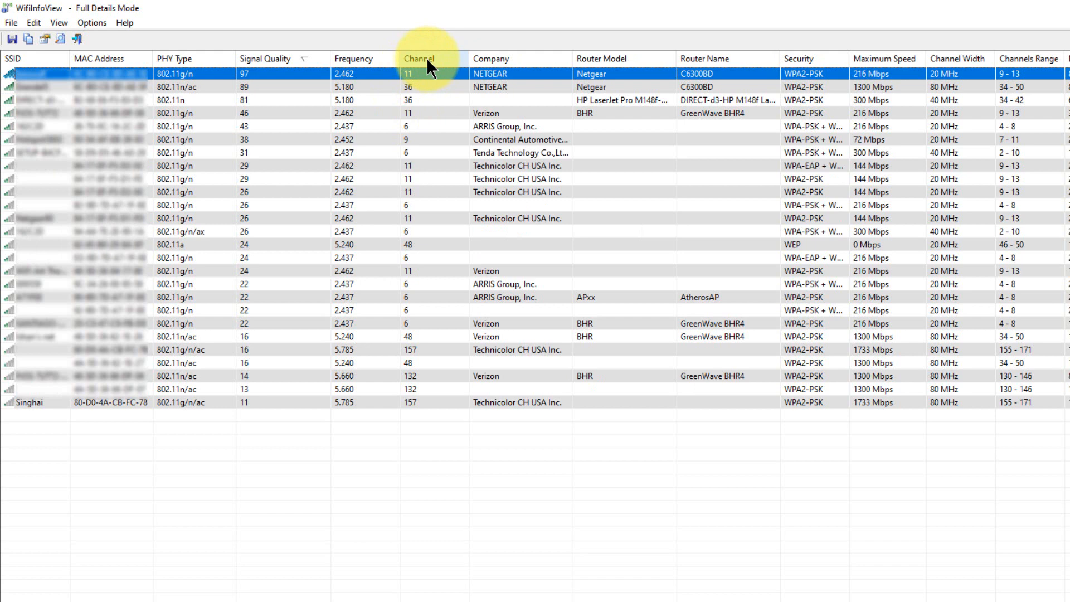
left_click(419, 58)
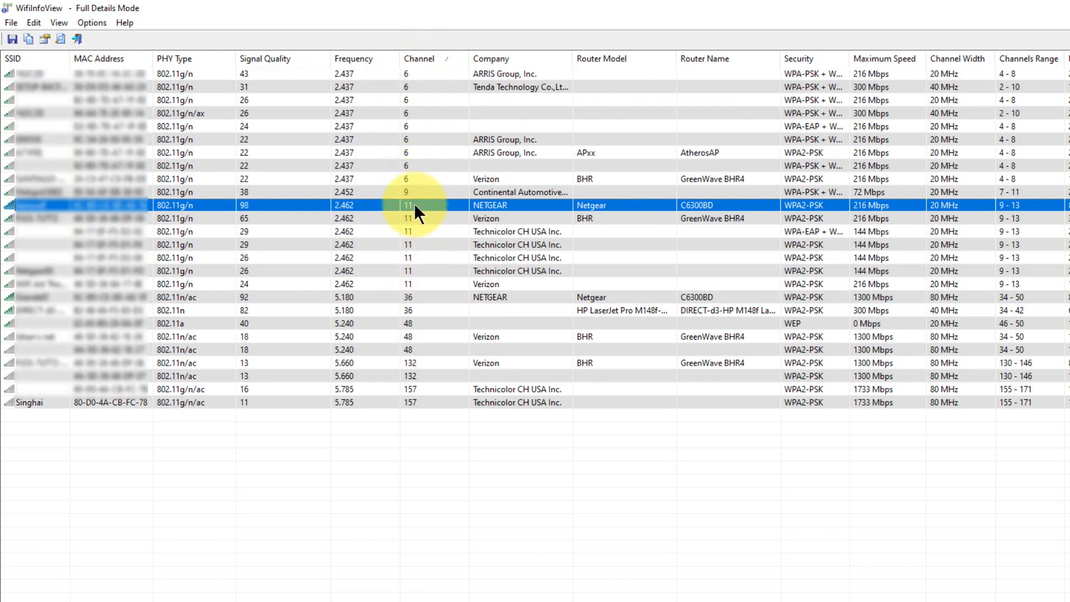
mouse_move(287, 184)
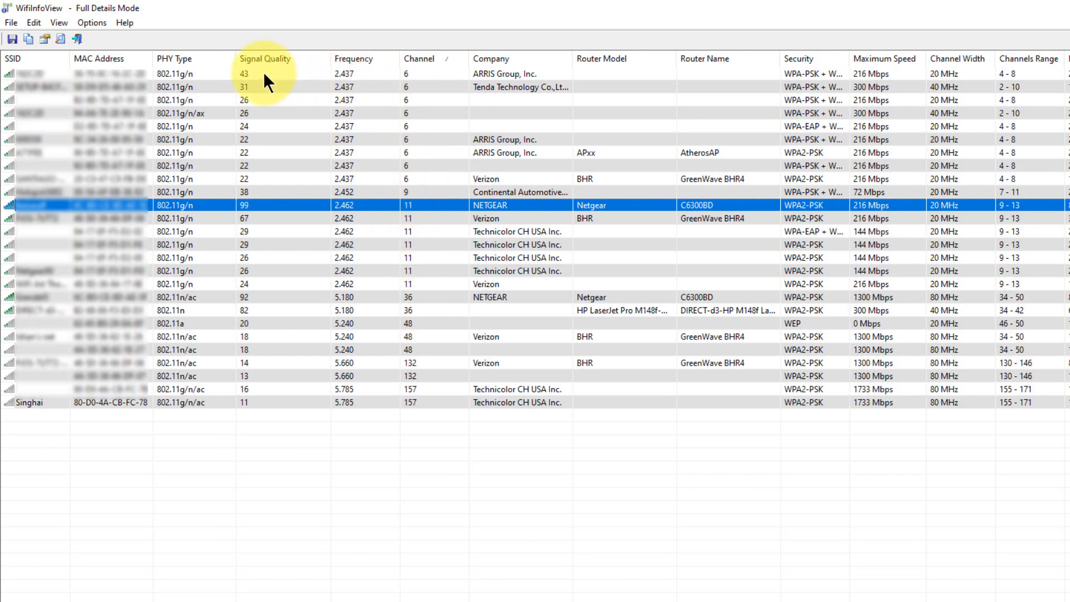
mouse_move(406, 75)
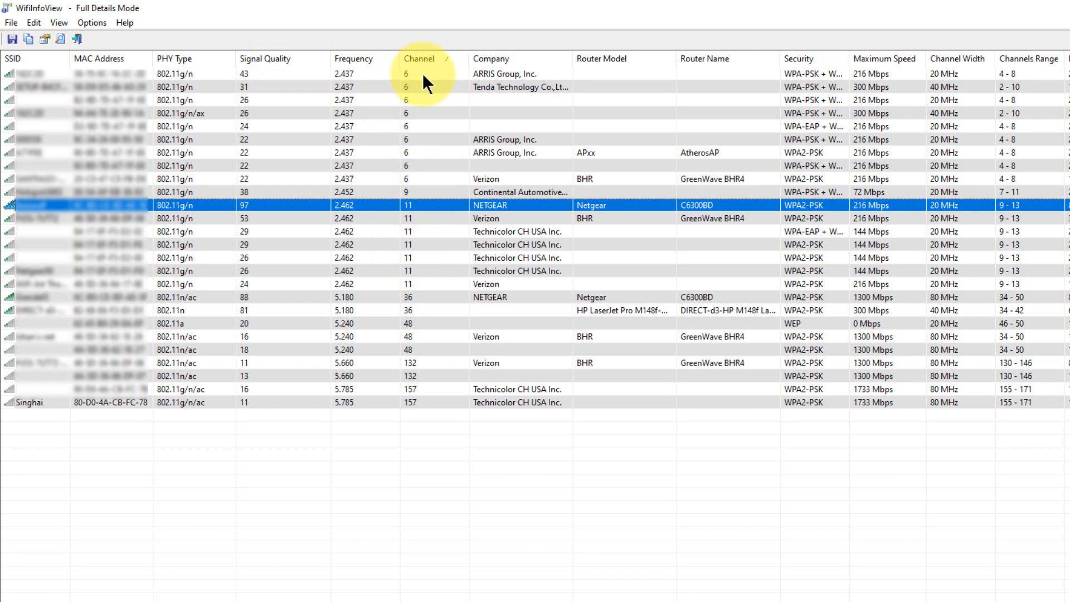
mouse_move(285, 229)
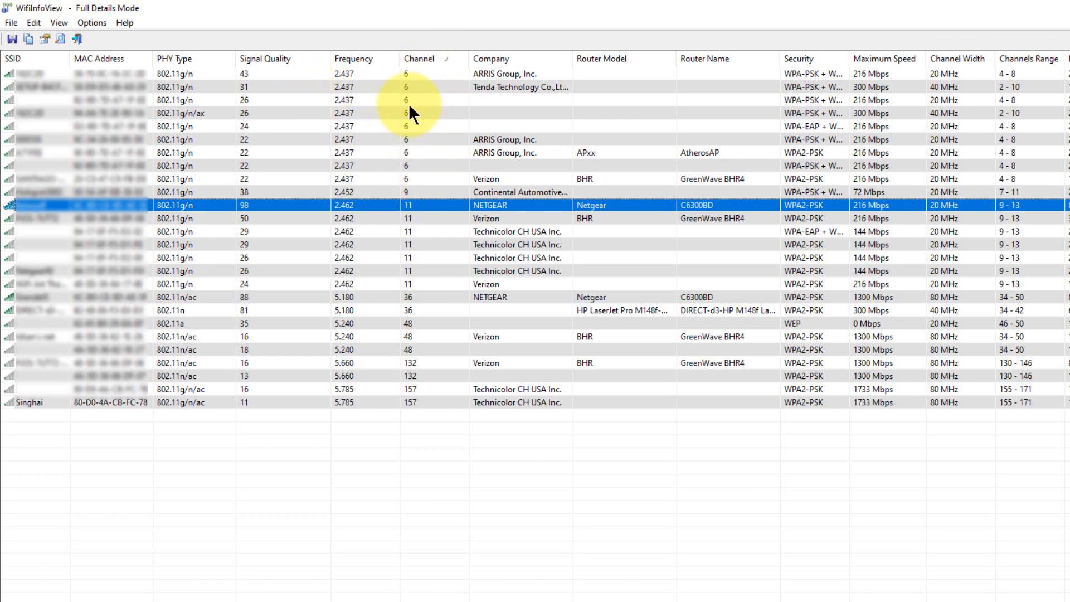
mouse_move(454, 212)
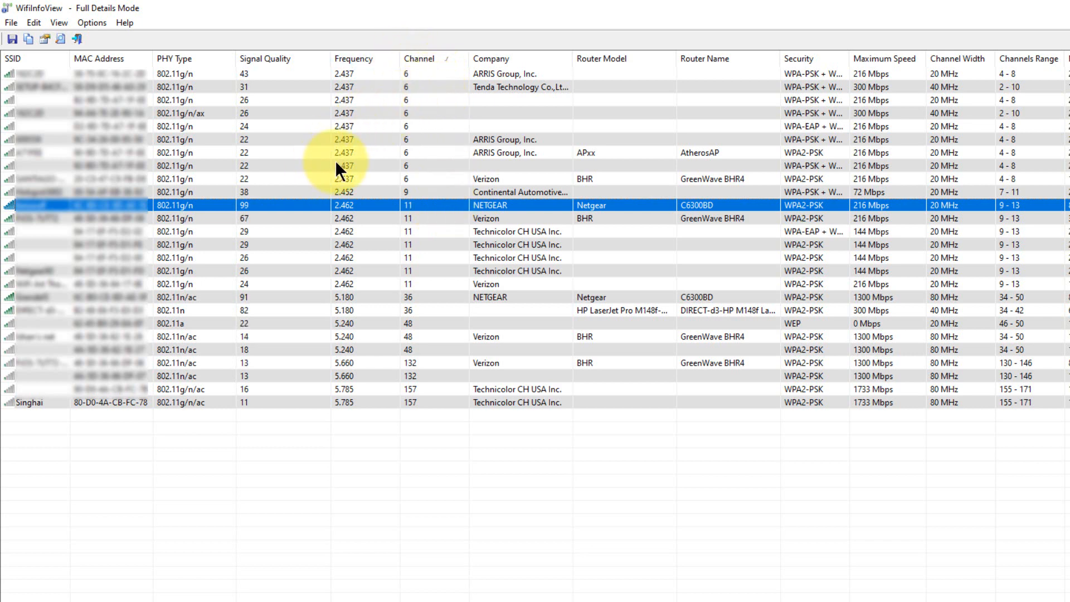
mouse_move(399, 96)
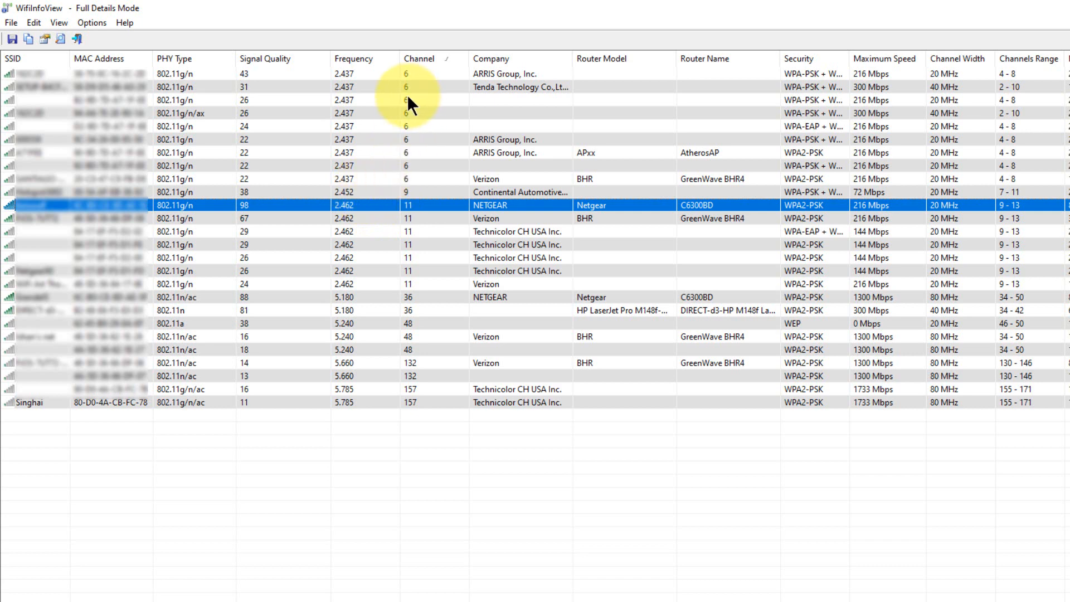
mouse_move(341, 102)
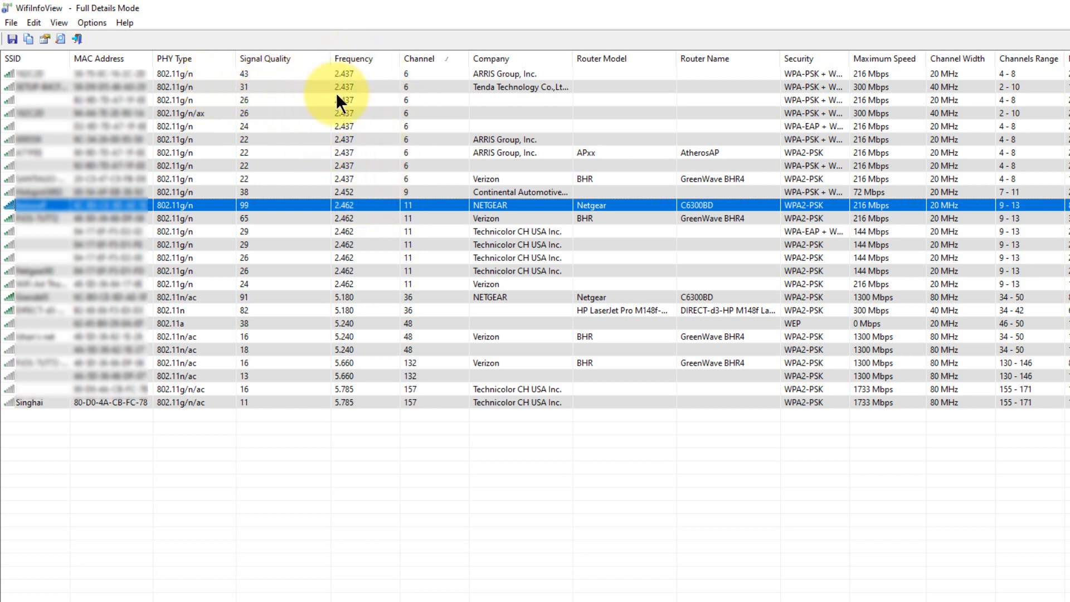
mouse_move(400, 182)
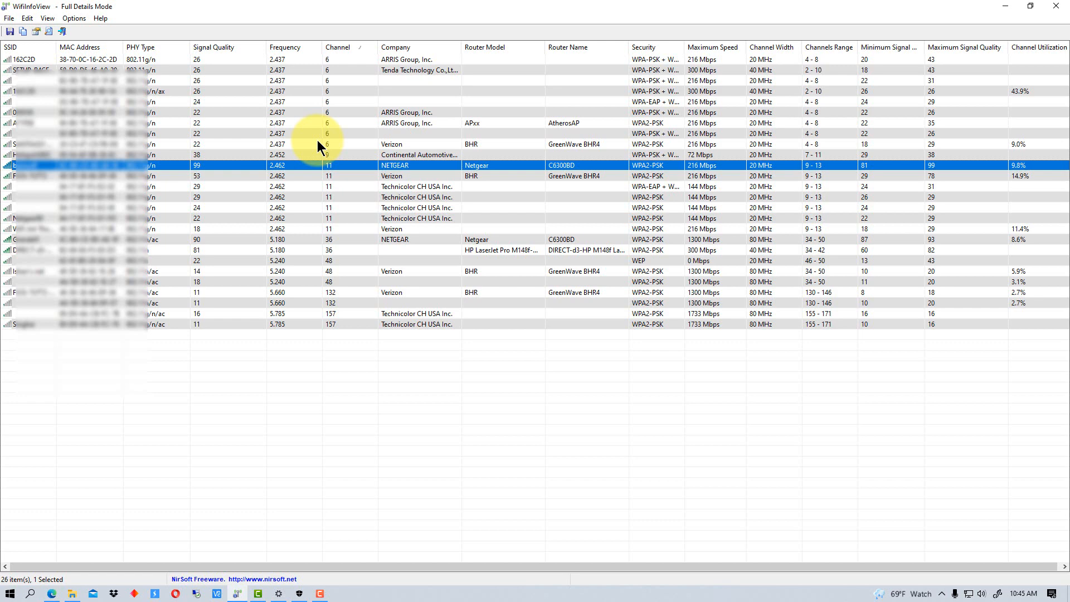
mouse_move(286, 48)
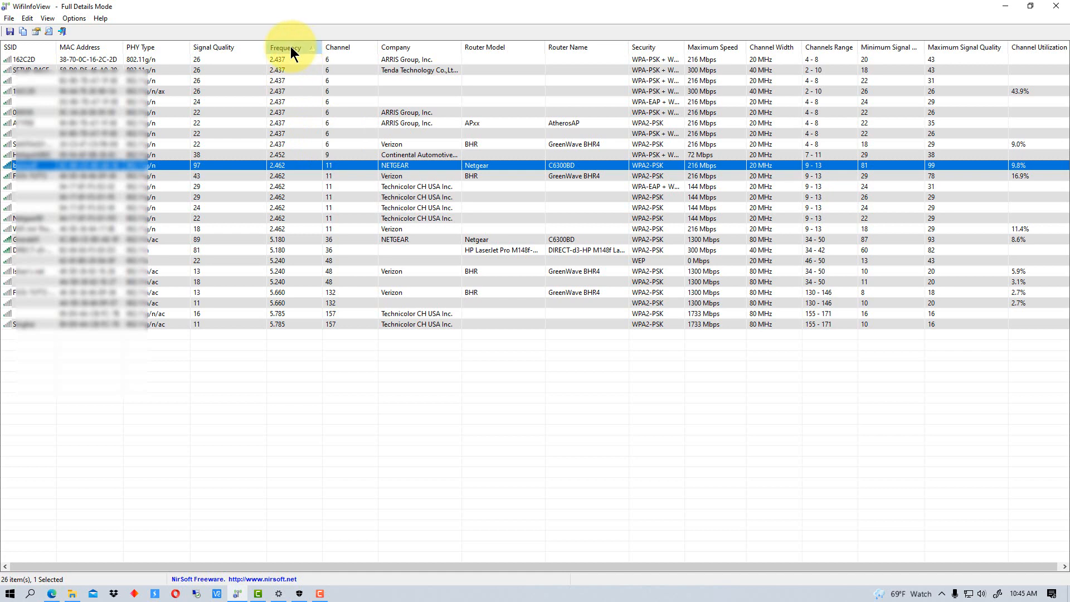
left_click(286, 47)
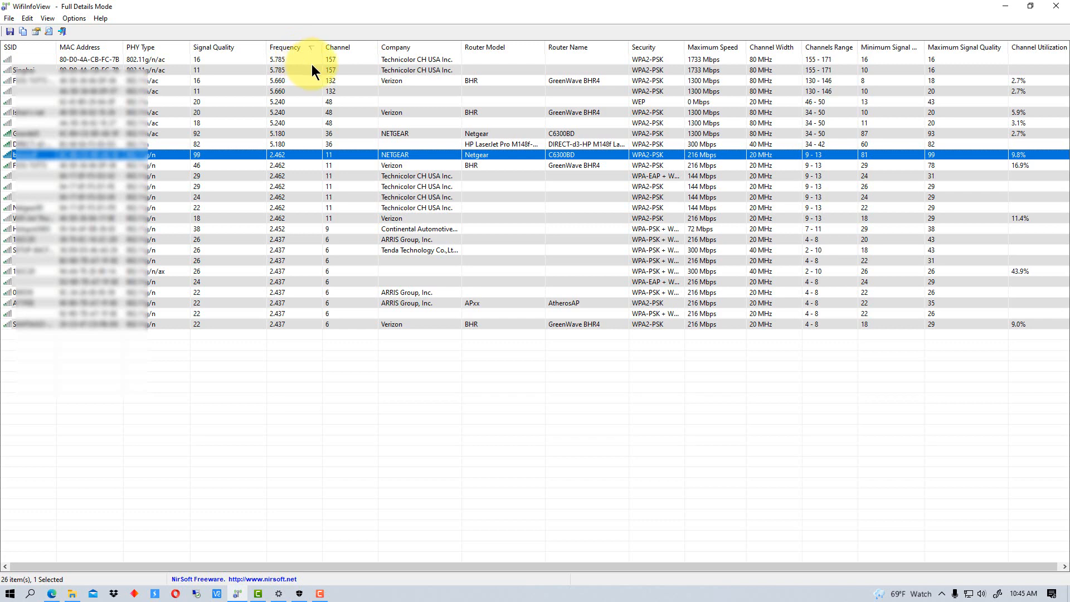
mouse_move(609, 89)
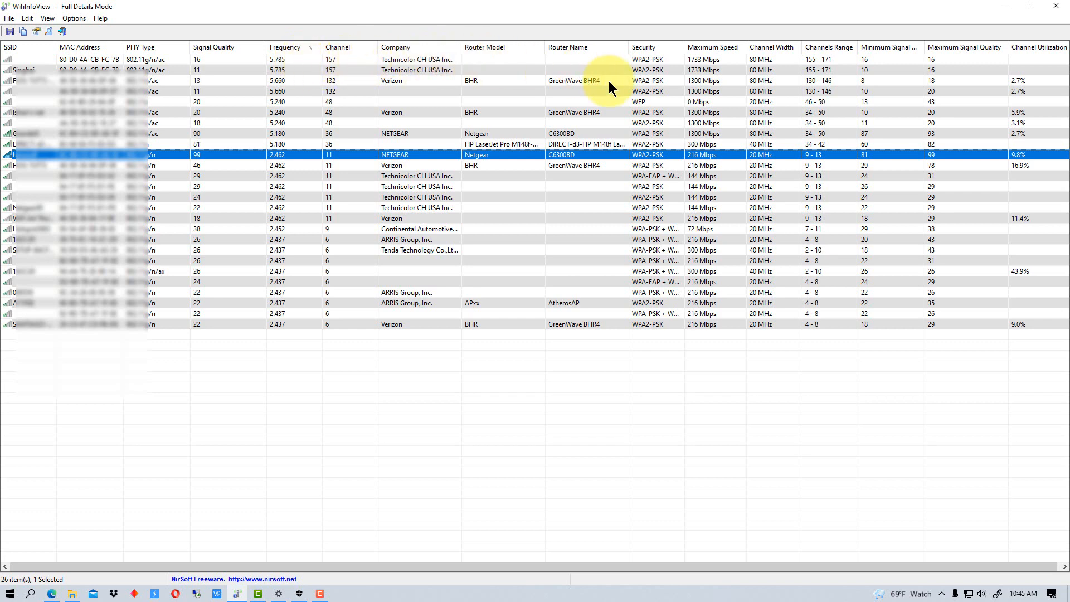
mouse_move(771, 47)
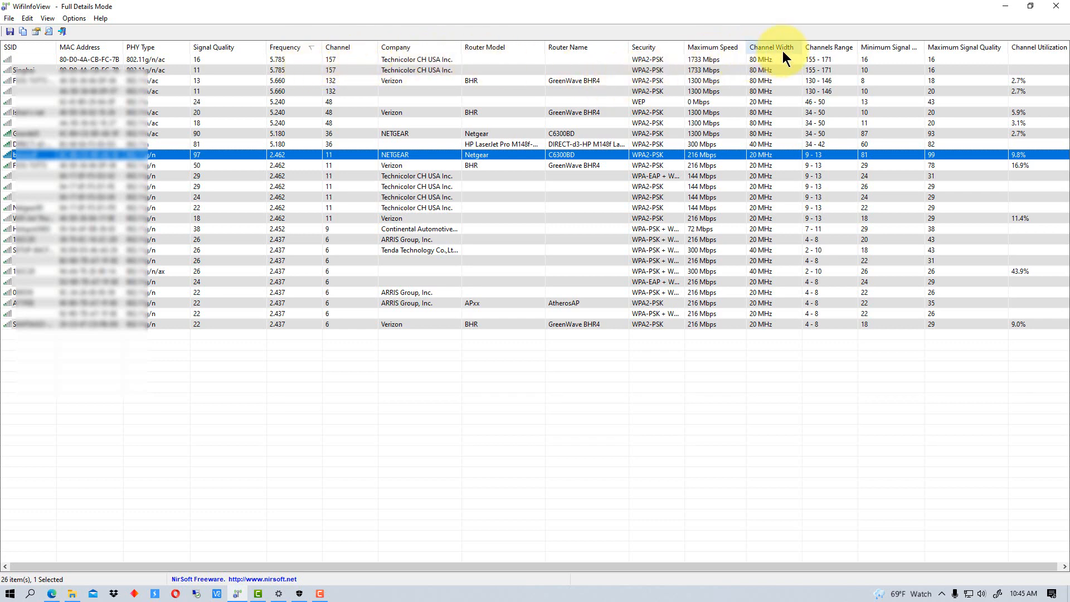
mouse_move(358, 86)
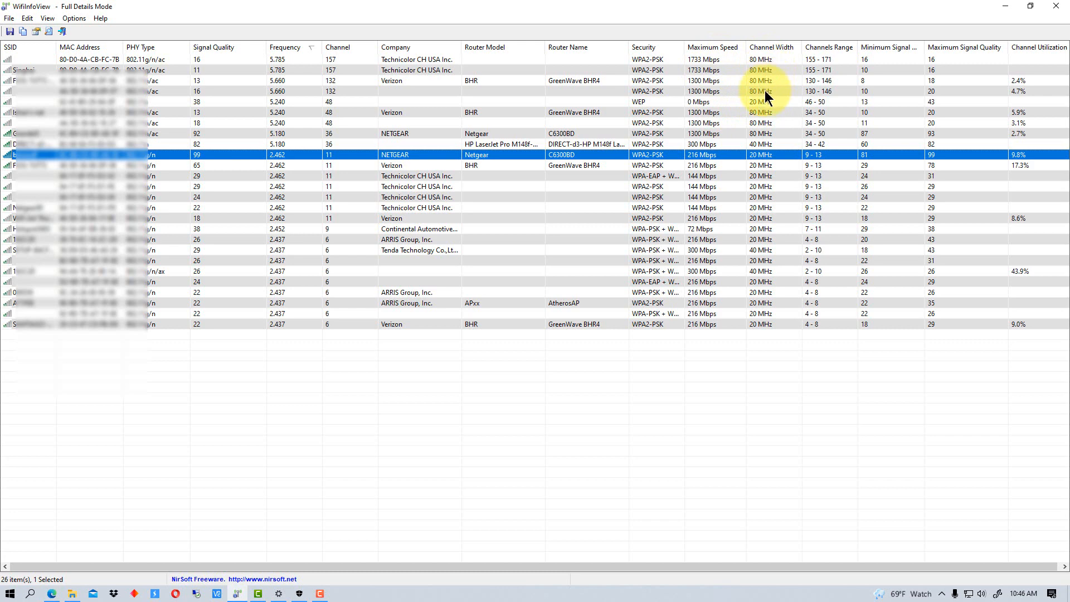
mouse_move(769, 67)
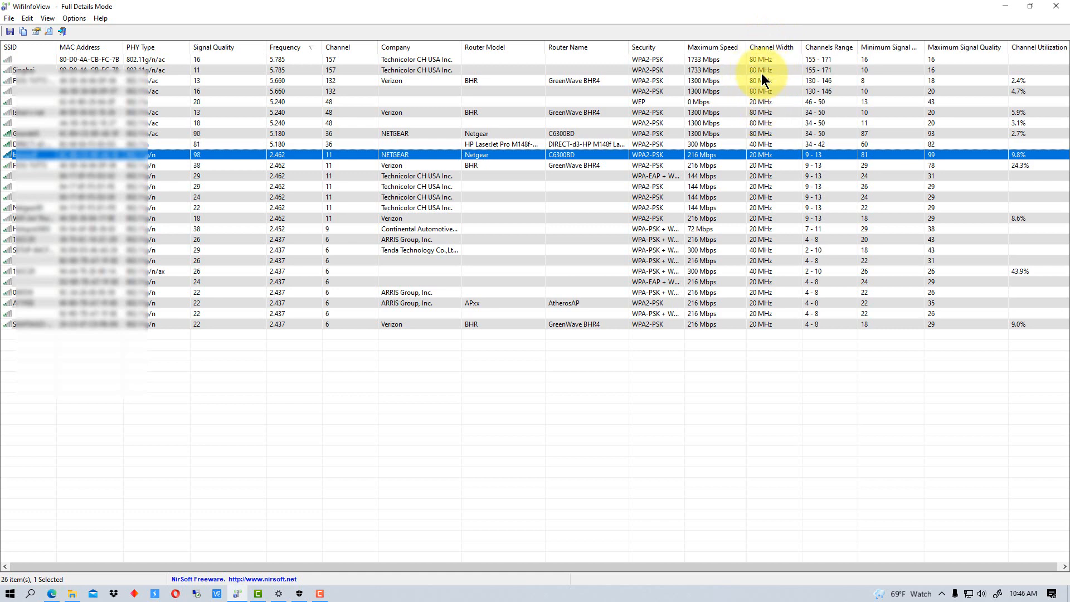
mouse_move(836, 67)
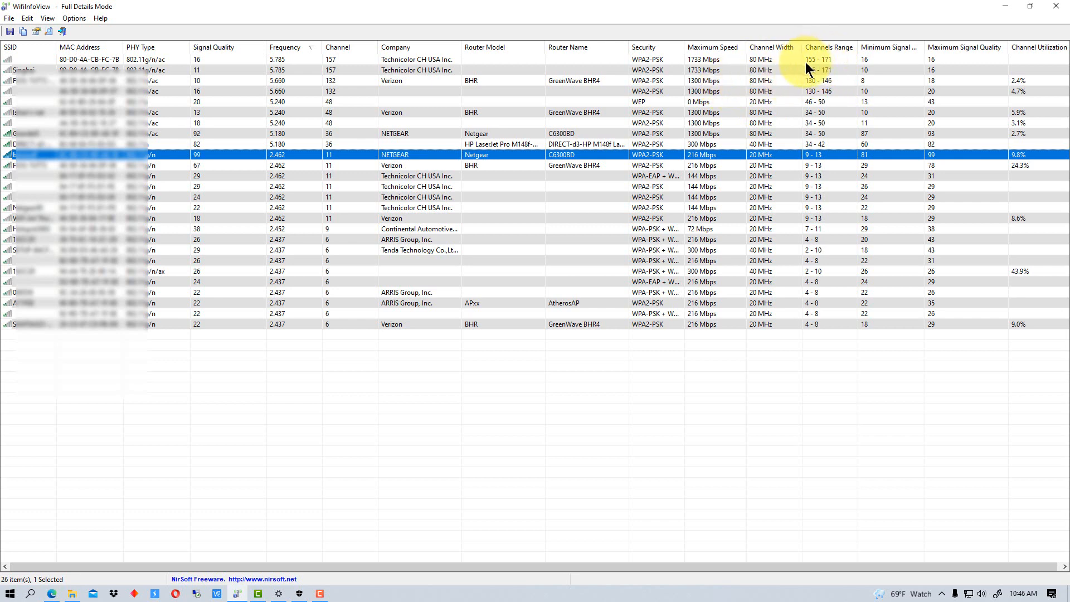
mouse_move(833, 75)
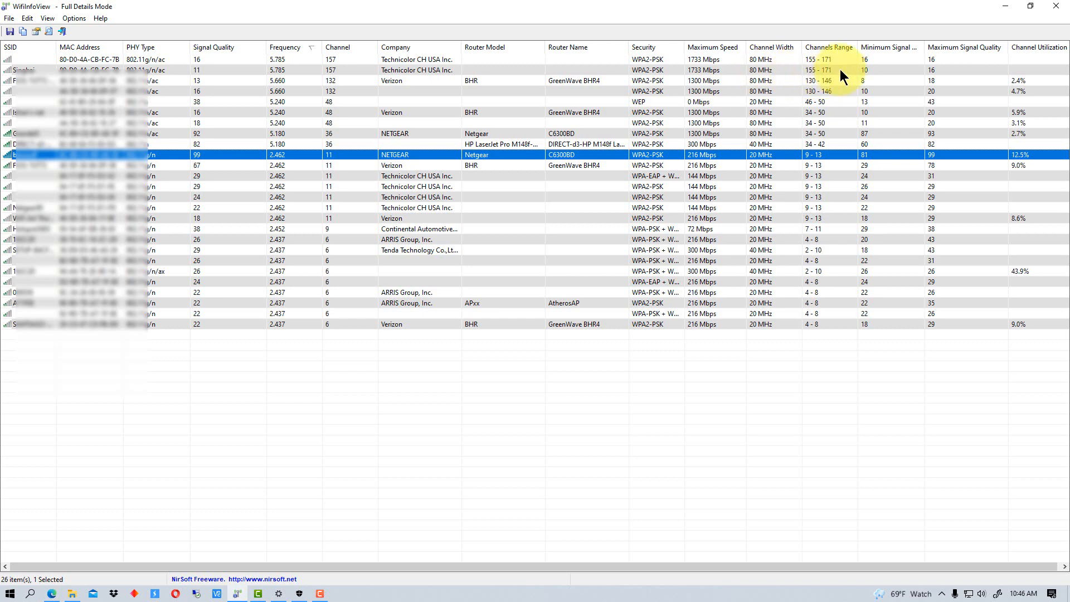
mouse_move(783, 84)
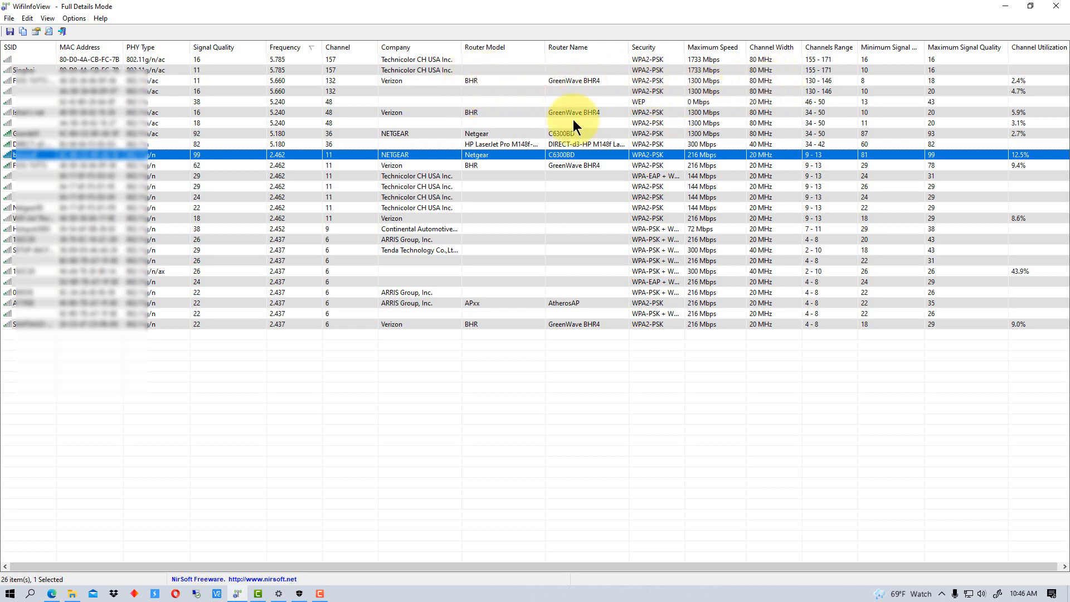
mouse_move(345, 113)
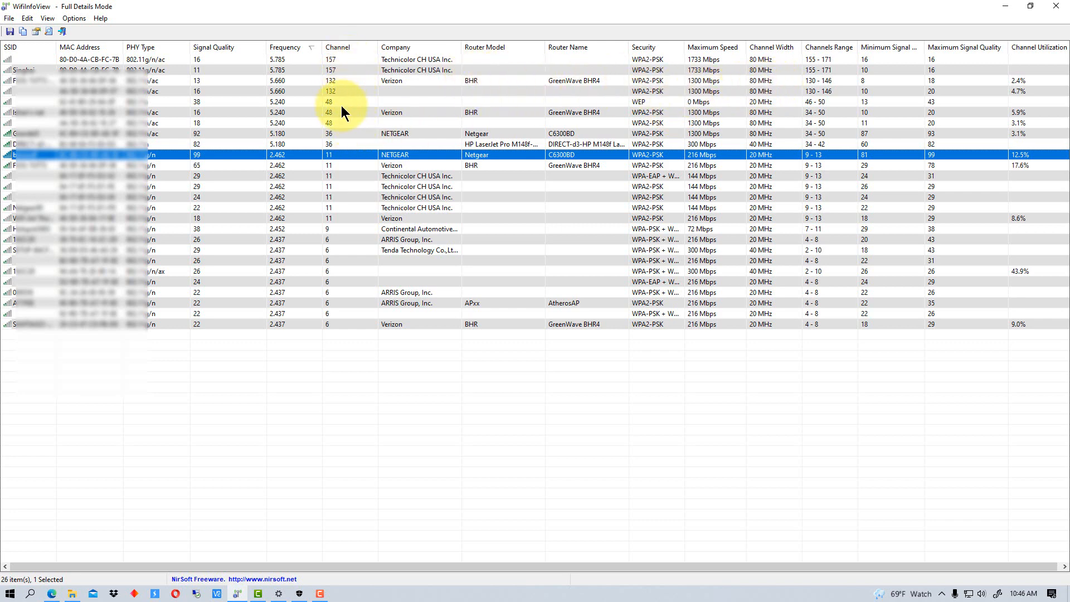
mouse_move(349, 82)
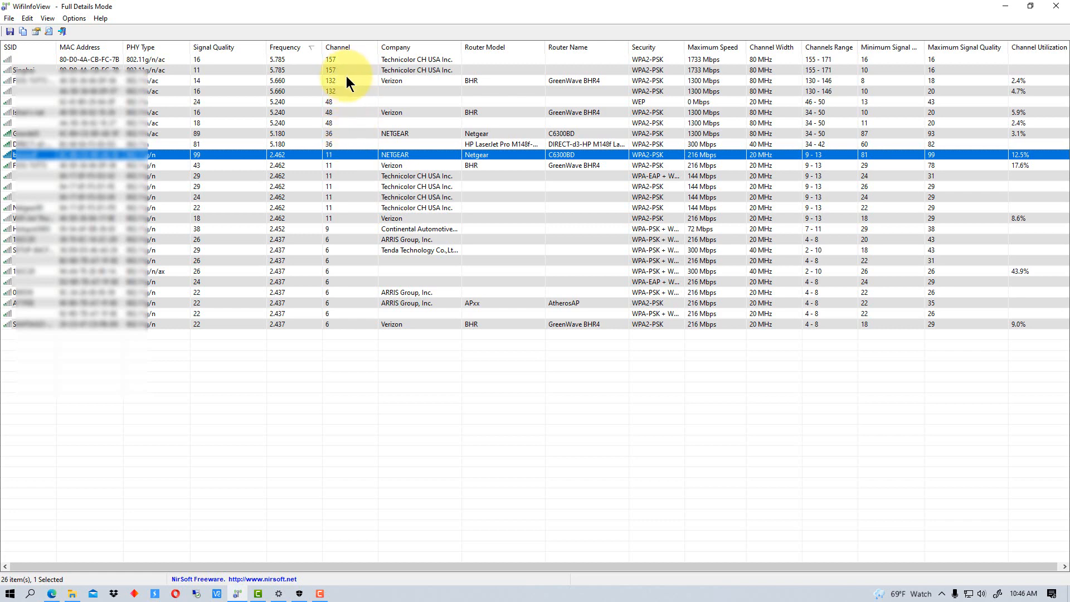
mouse_move(736, 101)
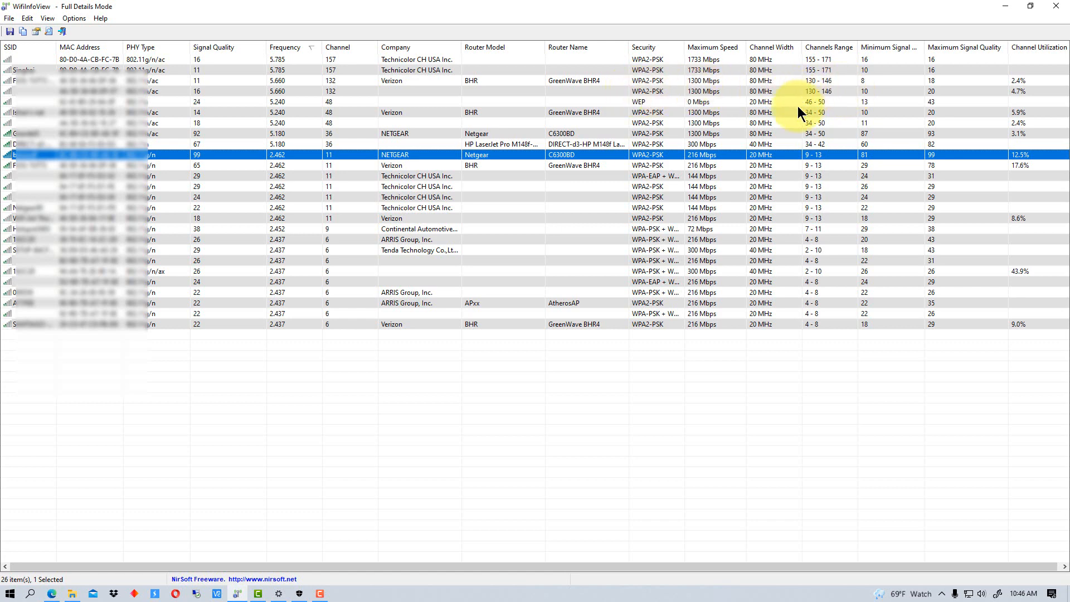
mouse_move(362, 105)
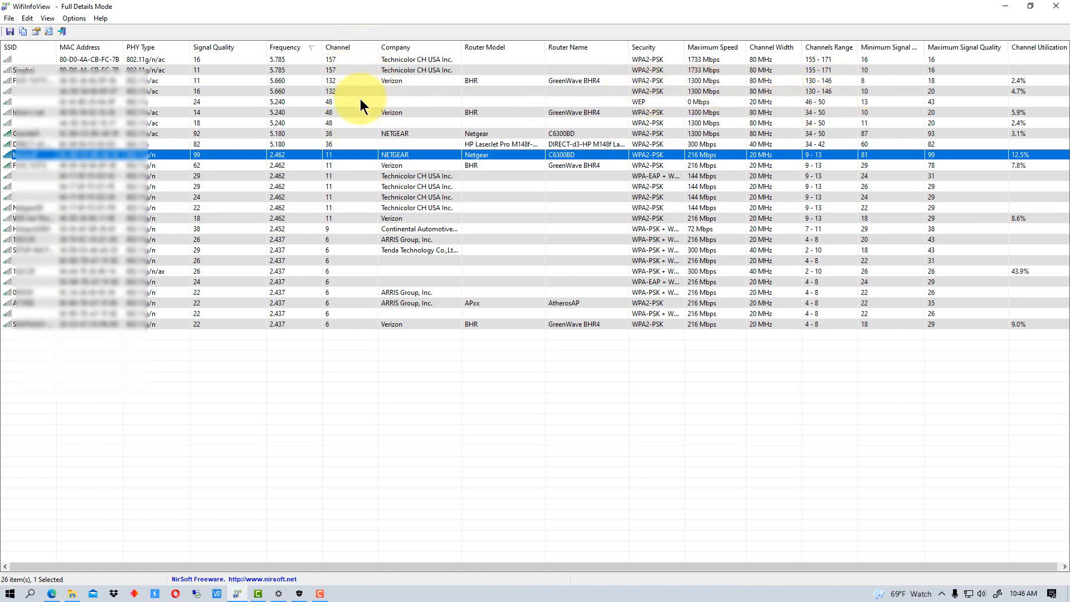
mouse_move(491, 109)
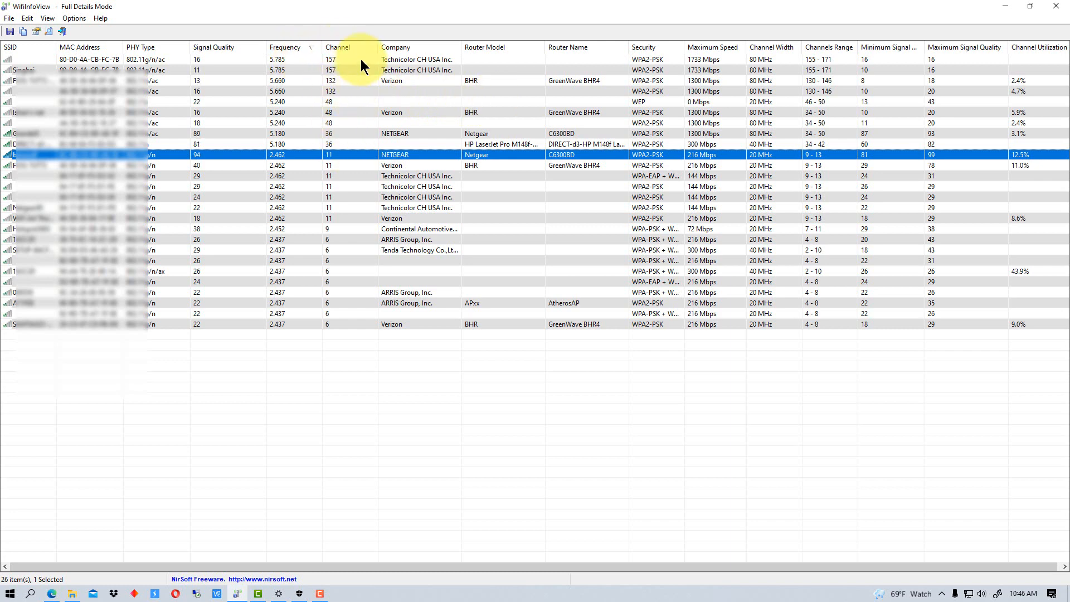
mouse_move(801, 80)
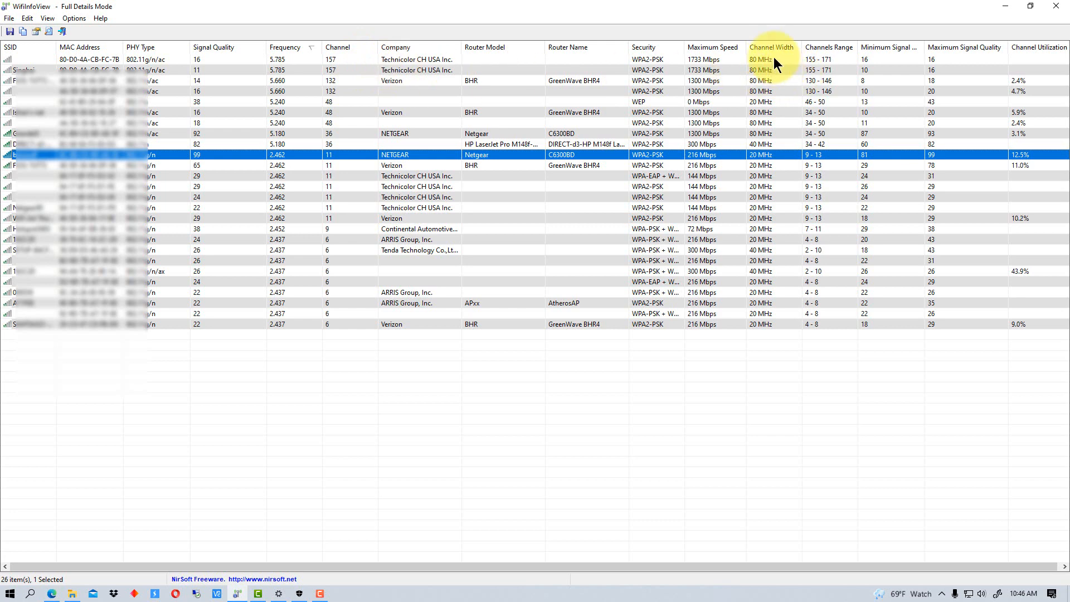
mouse_move(765, 64)
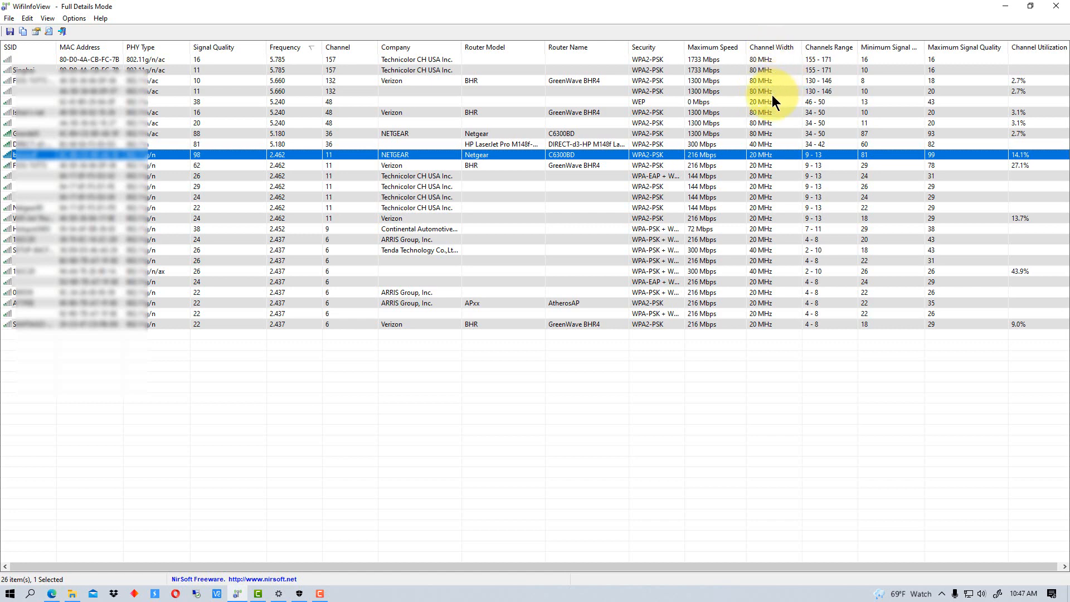
mouse_move(698, 66)
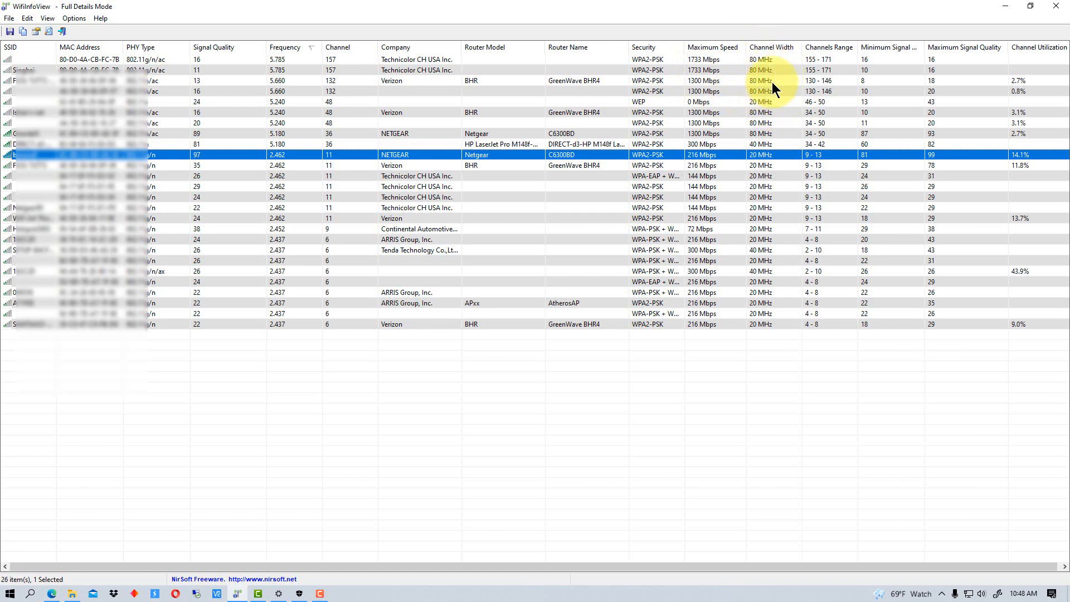
mouse_move(751, 103)
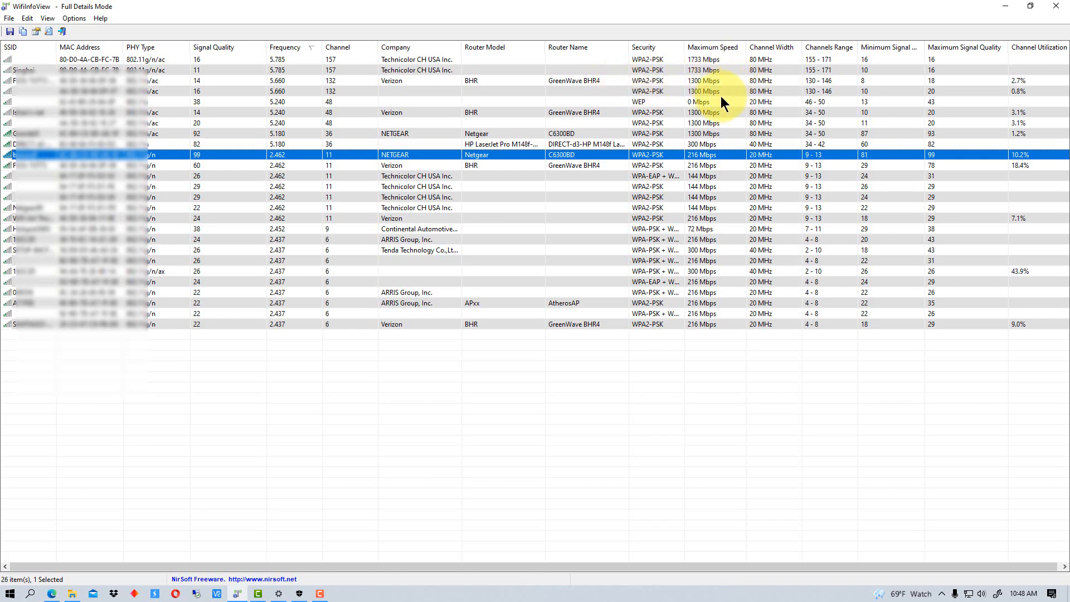
mouse_move(174, 95)
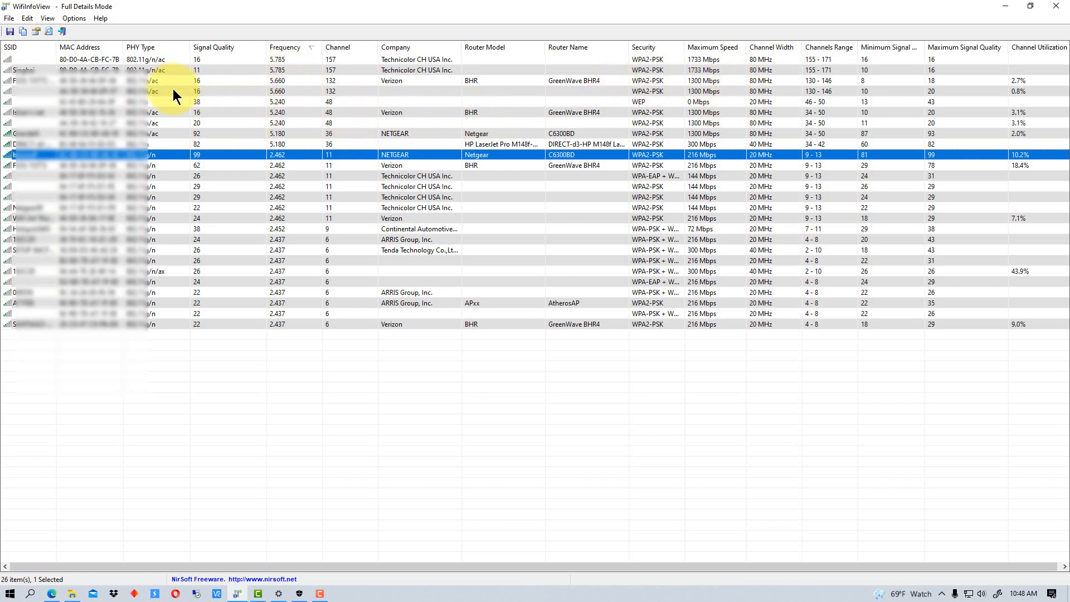
mouse_move(722, 77)
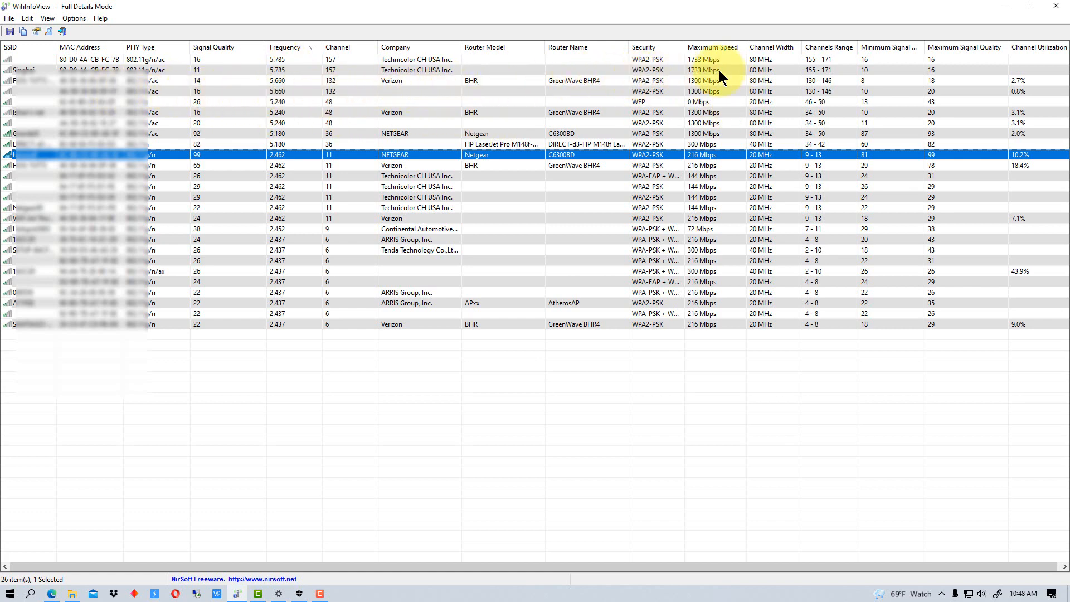
mouse_move(707, 109)
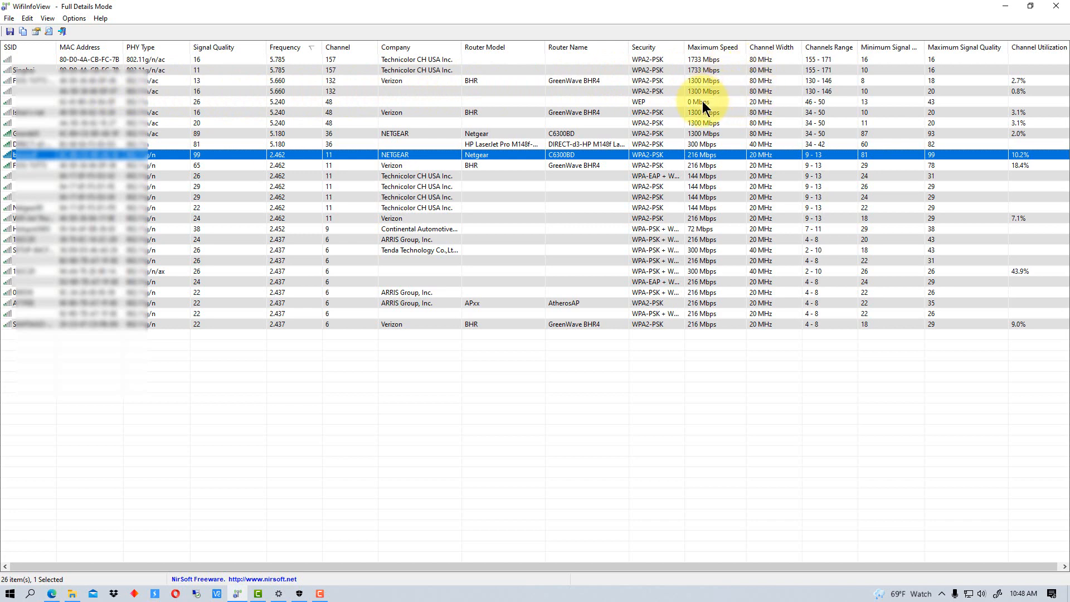